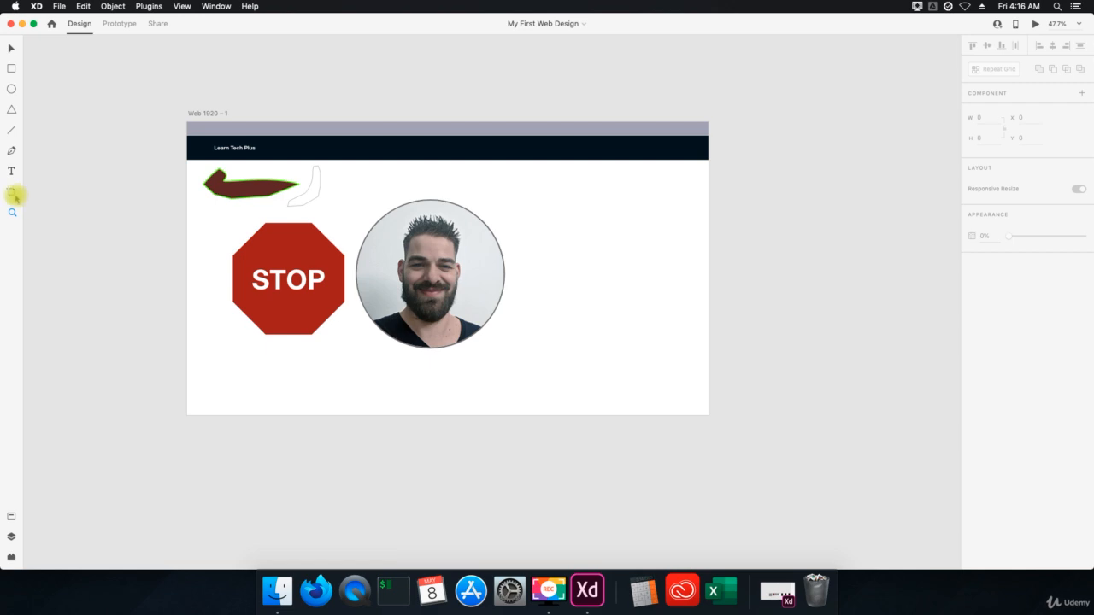
{"action": "mouse_move", "coordinate": [11, 194]}
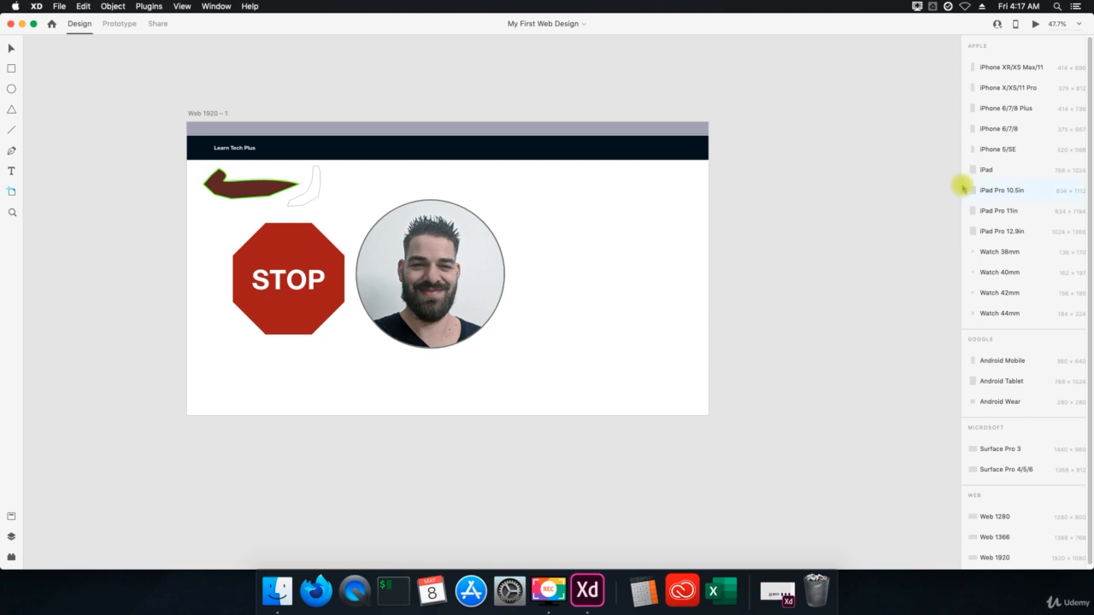
{"action": "mouse_move", "coordinate": [1015, 67]}
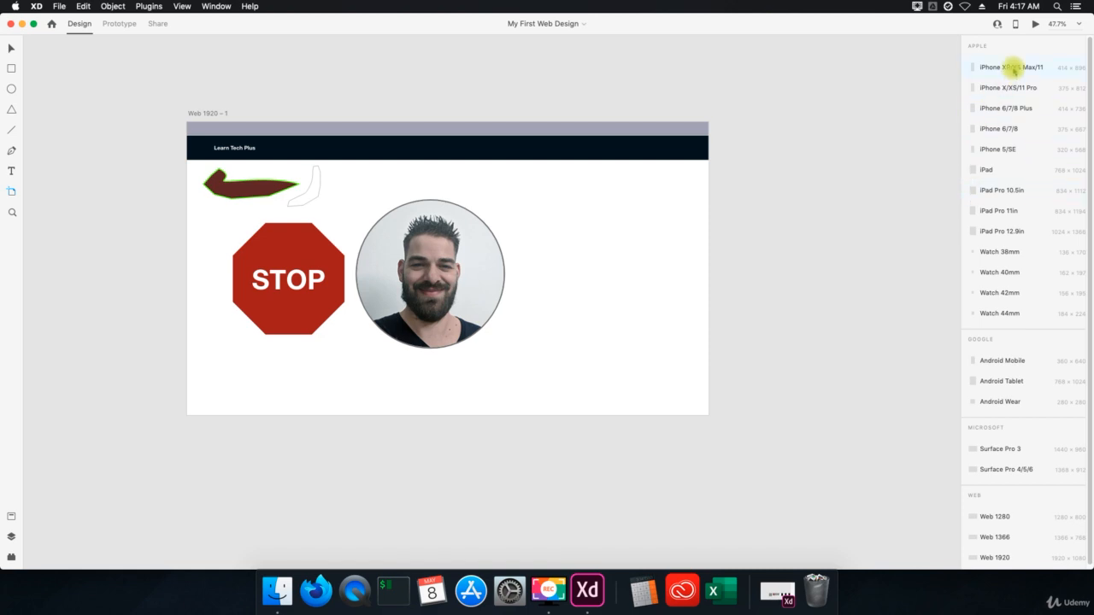
{"action": "mouse_move", "coordinate": [1068, 71]}
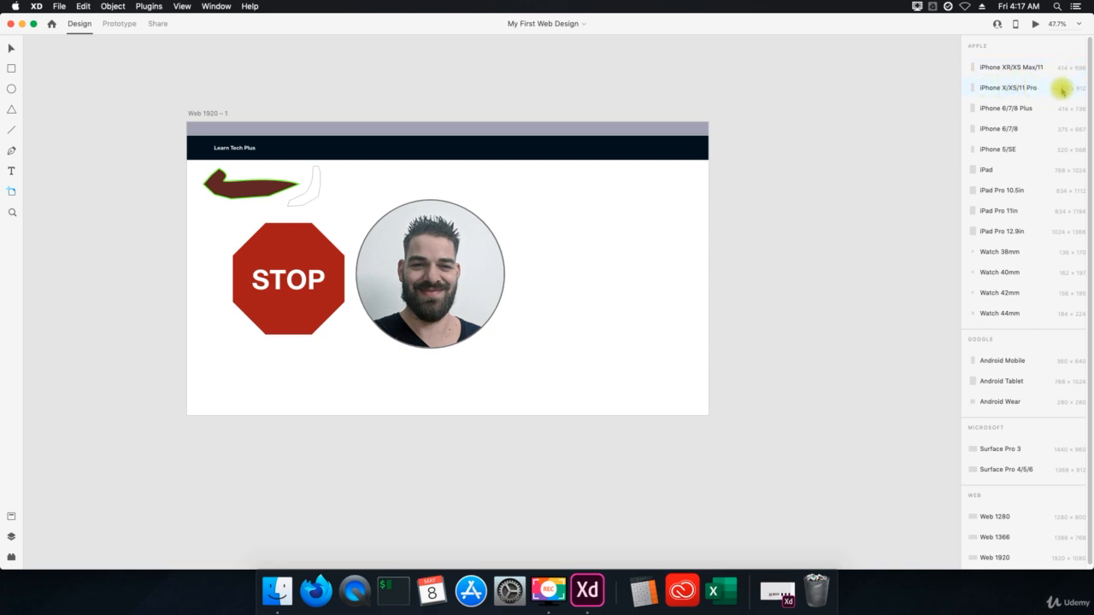
{"action": "mouse_move", "coordinate": [983, 108]}
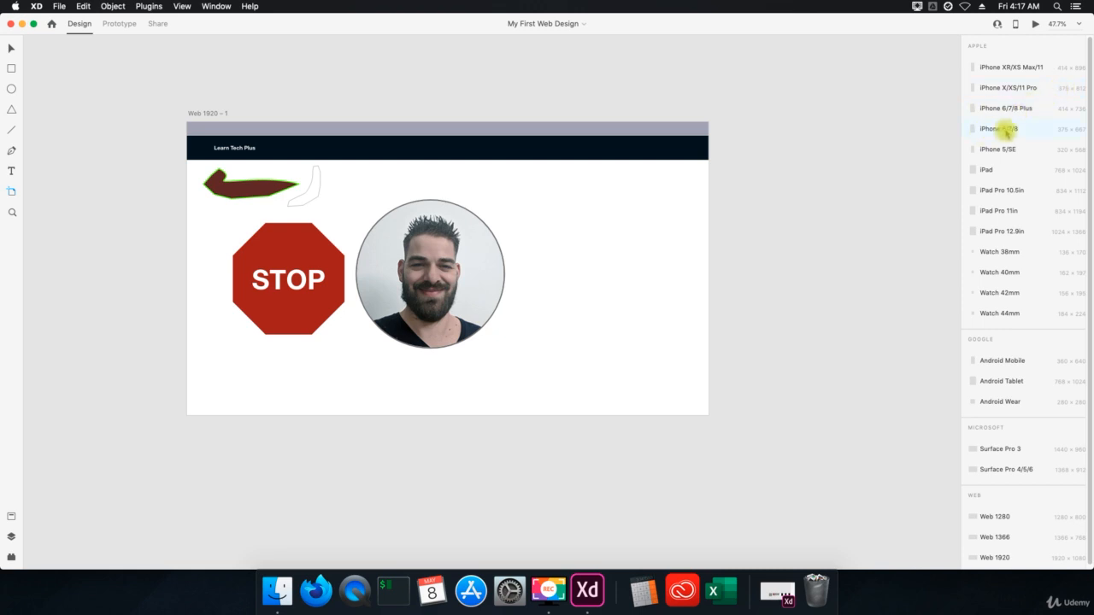
{"action": "mouse_move", "coordinate": [1012, 149]}
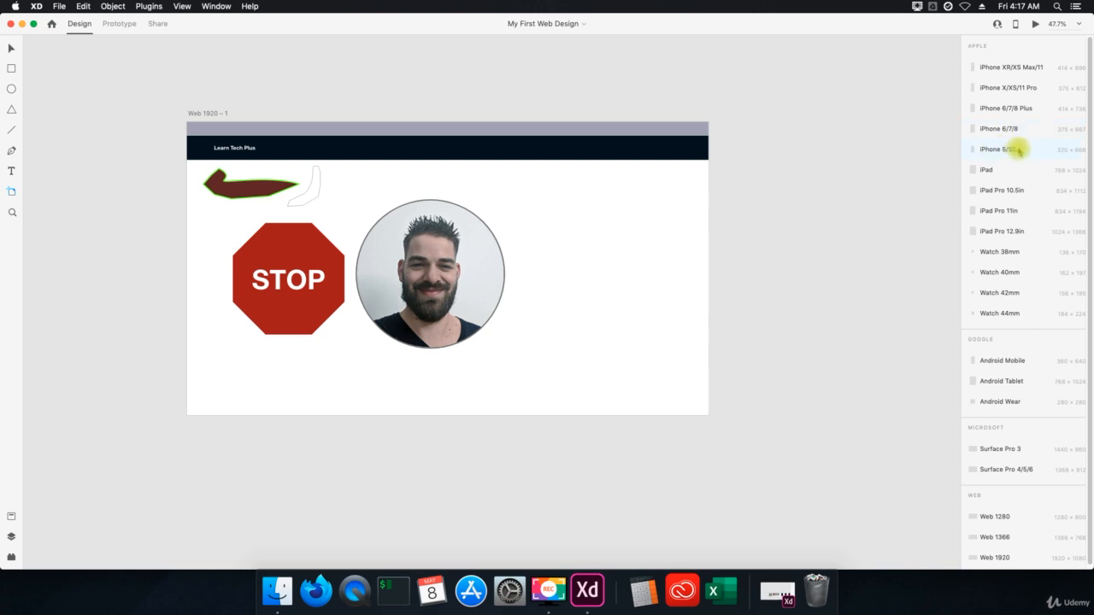
{"action": "mouse_move", "coordinate": [1029, 204]}
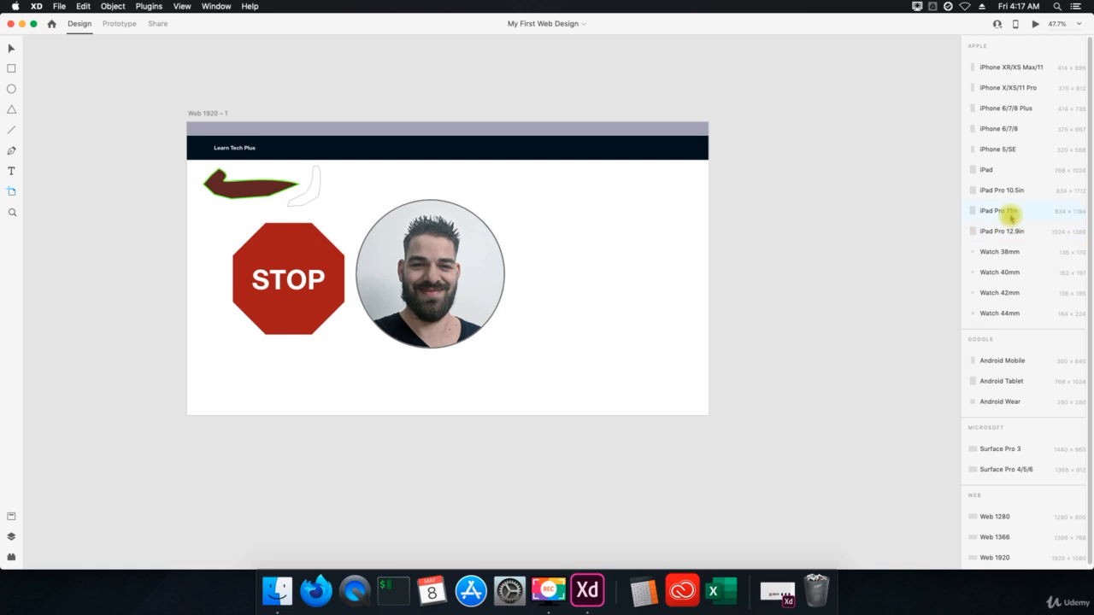
{"action": "mouse_move", "coordinate": [1002, 230]}
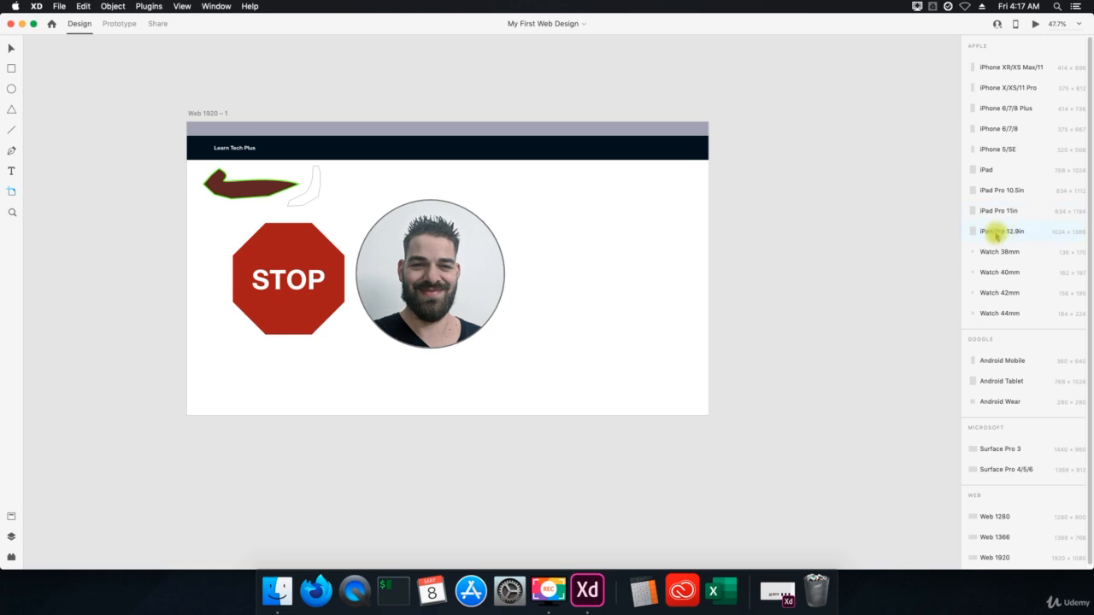
{"action": "mouse_move", "coordinate": [1029, 263]}
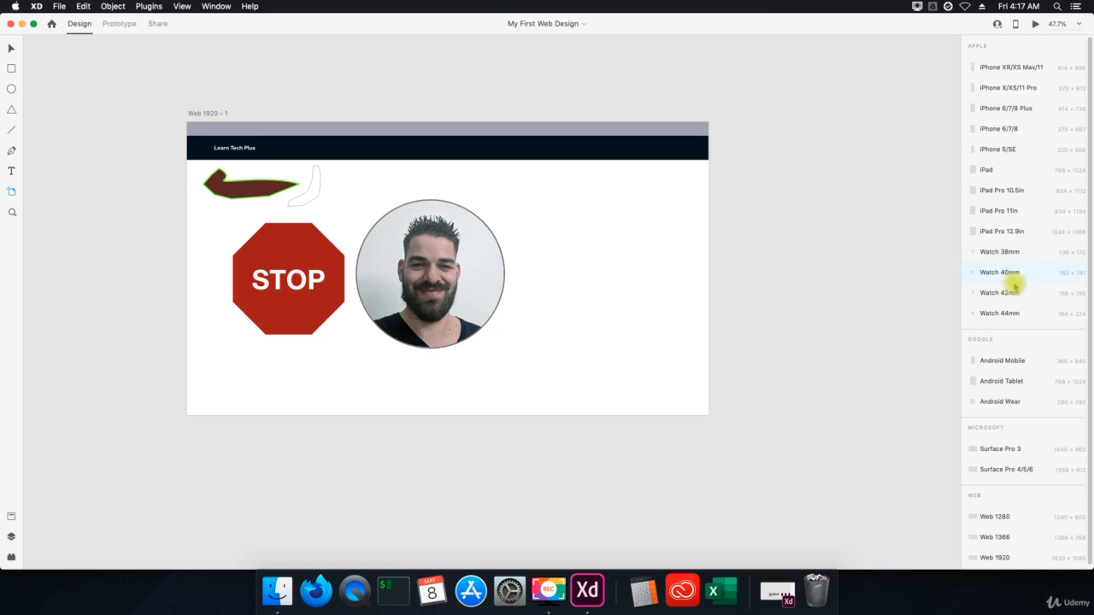
{"action": "mouse_move", "coordinate": [1012, 313]}
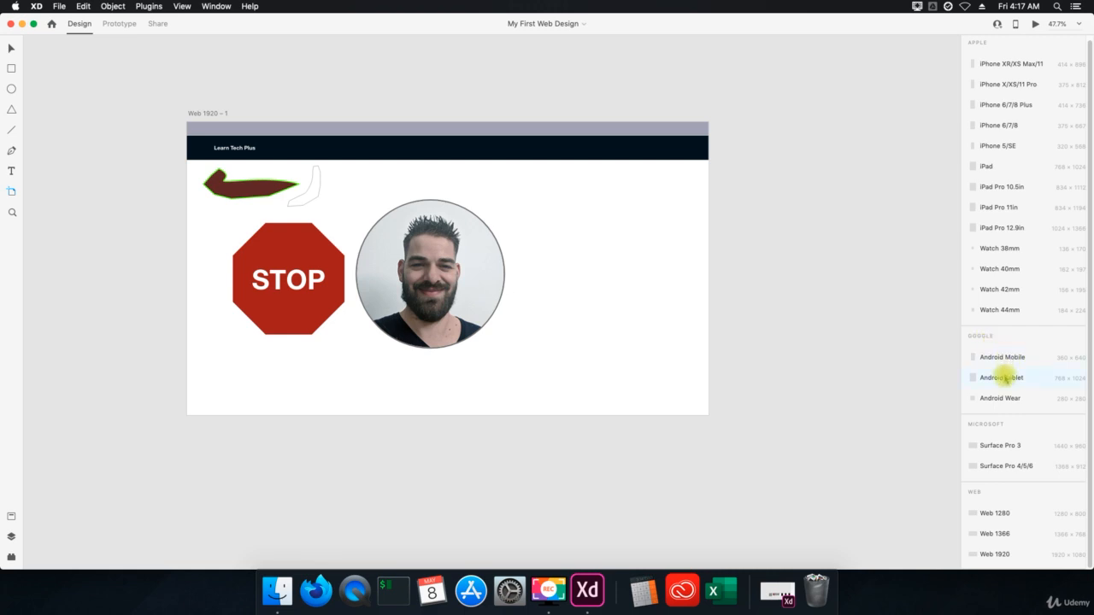
{"action": "mouse_move", "coordinate": [988, 421]}
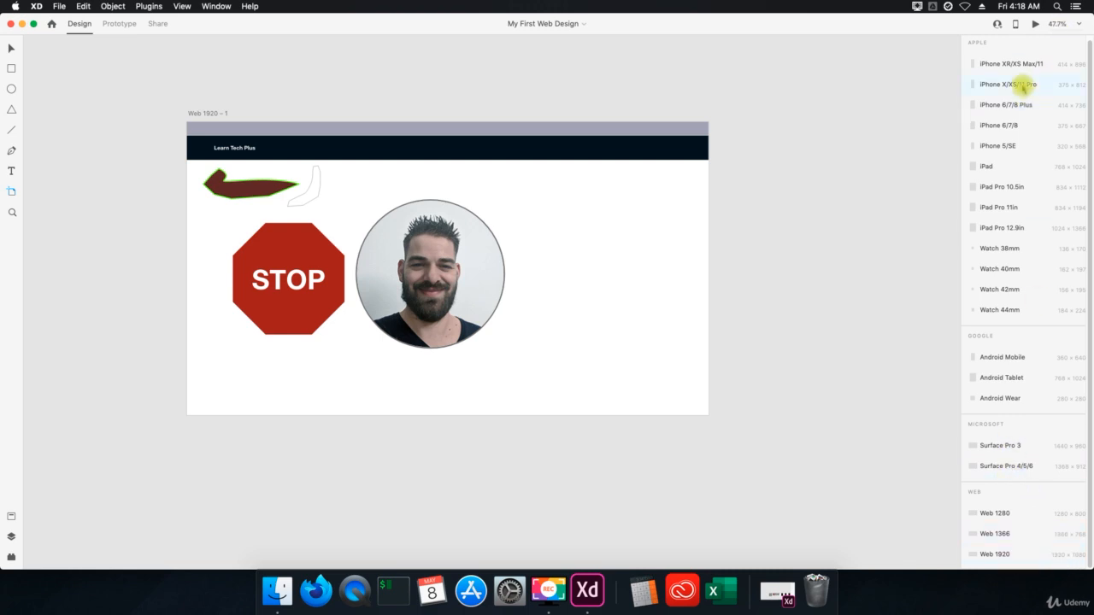
{"action": "mouse_move", "coordinate": [24, 188]}
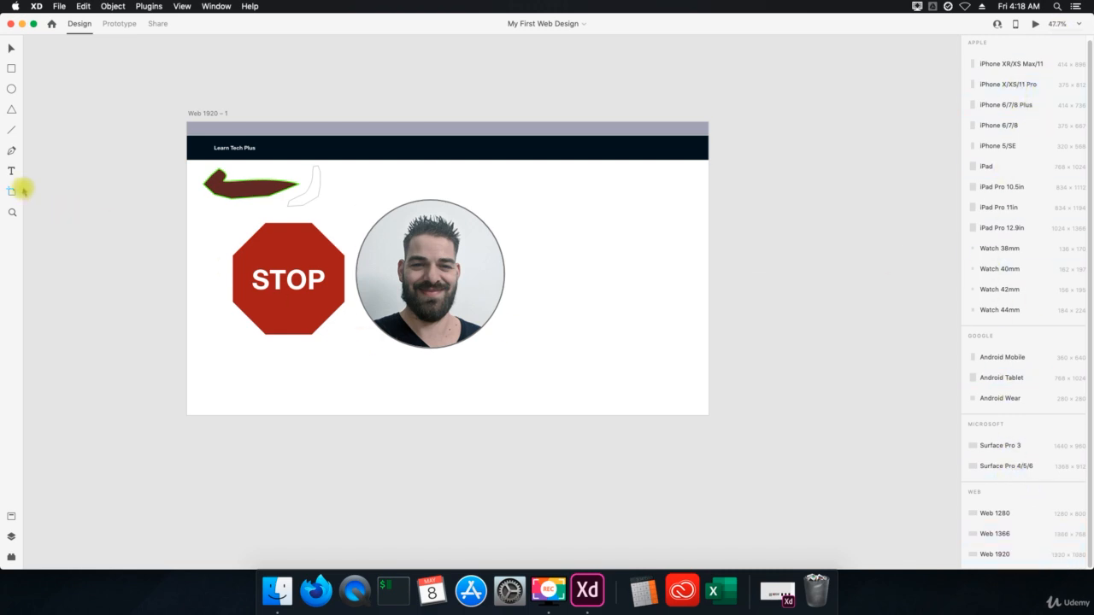
{"action": "mouse_move", "coordinate": [964, 289]}
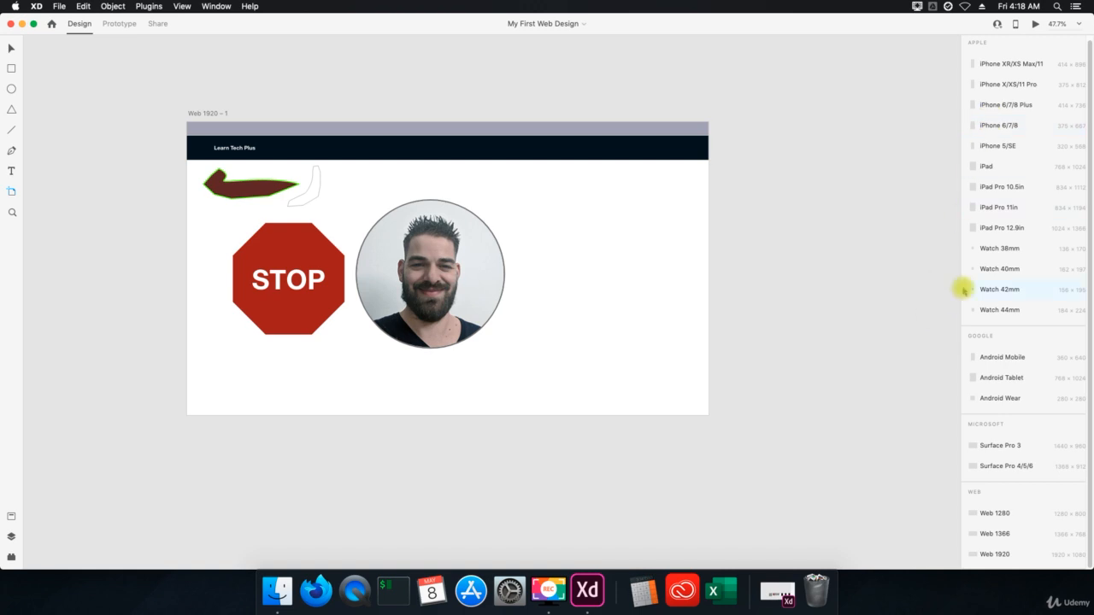
{"action": "mouse_move", "coordinate": [964, 321]}
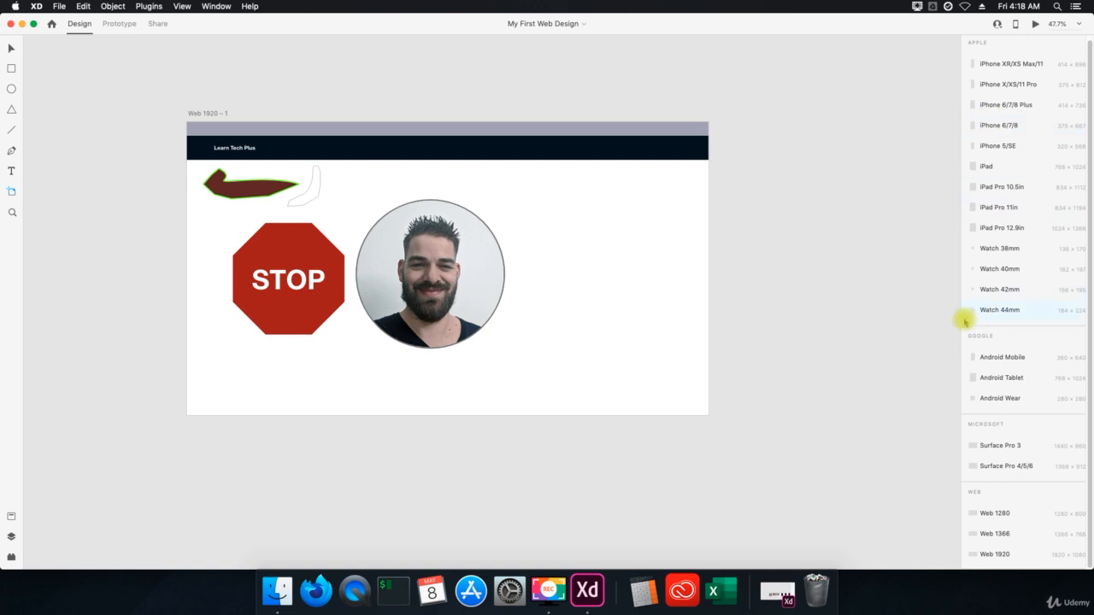
{"action": "mouse_move", "coordinate": [875, 178]}
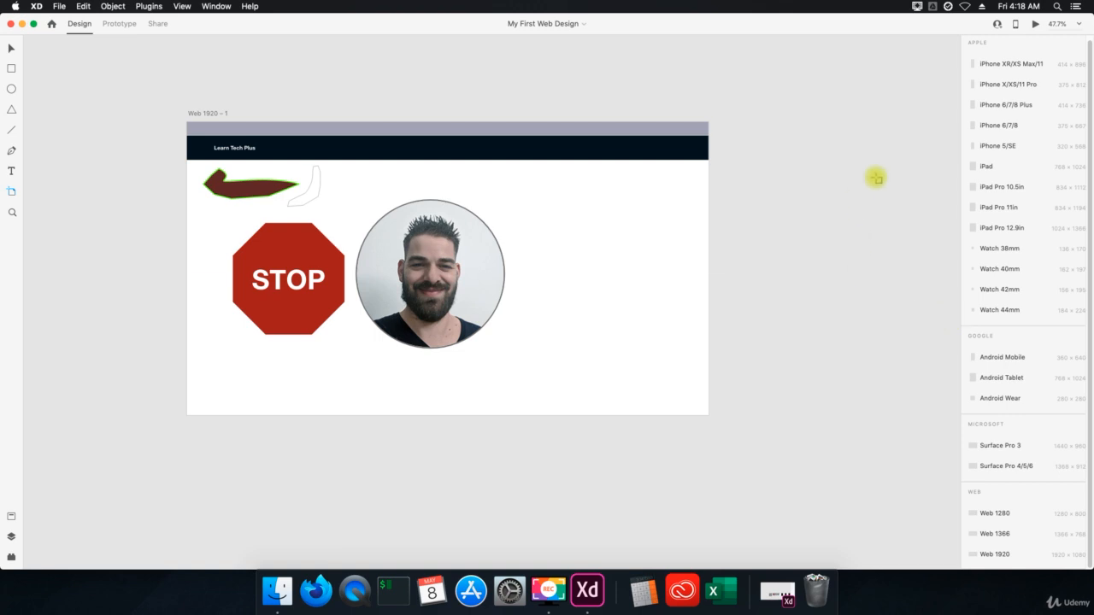
{"action": "mouse_move", "coordinate": [154, 89]}
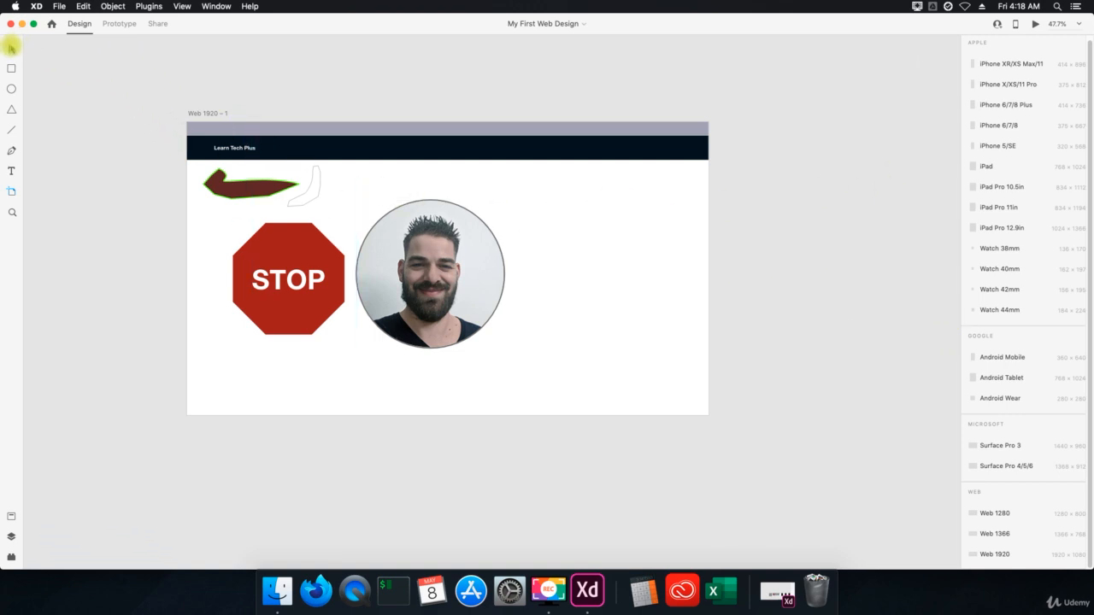
Add blank iPhone XR/XS Max, iPhone 6/7/8 Plus, iPhone 5/SE and iPad Pro 12.9in artboards with the Artboard tool
{"action": "left_click", "coordinate": [248, 185]}
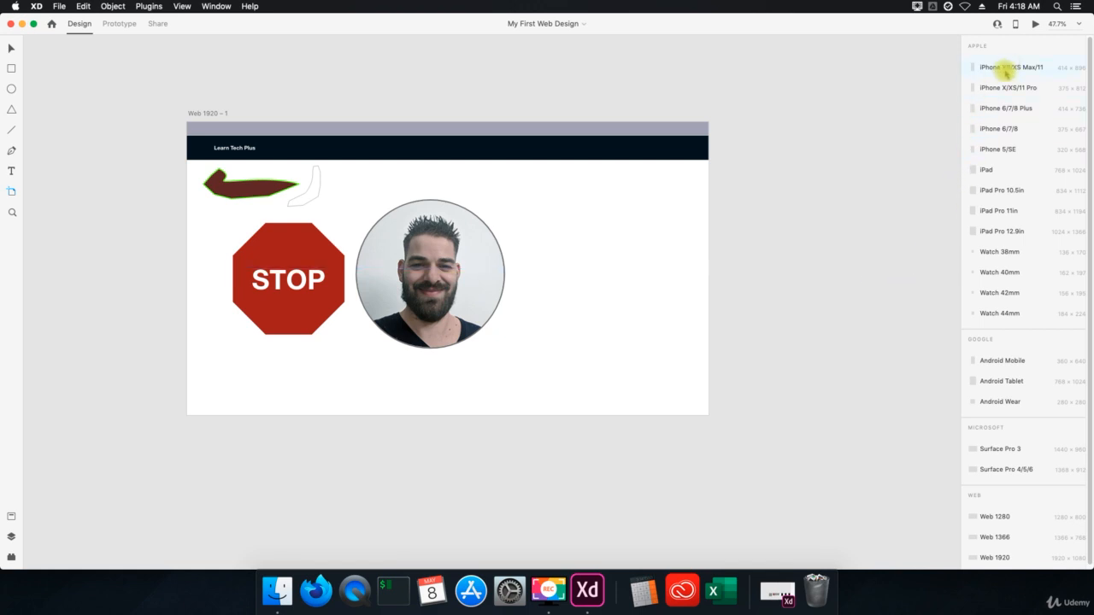
{"action": "left_click", "coordinate": [1012, 67]}
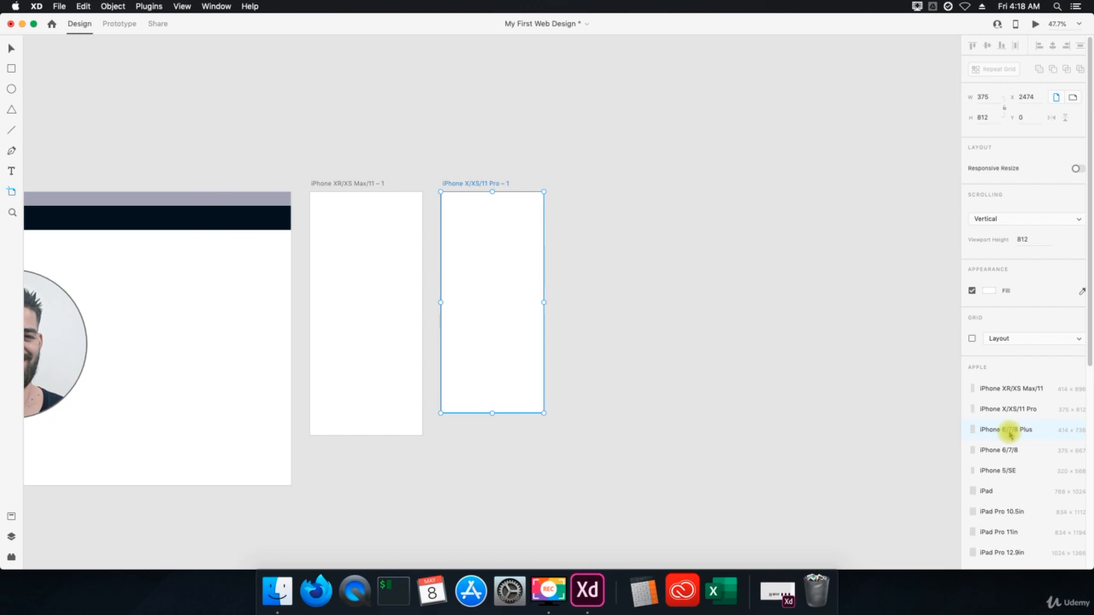
{"action": "left_click", "coordinate": [998, 450]}
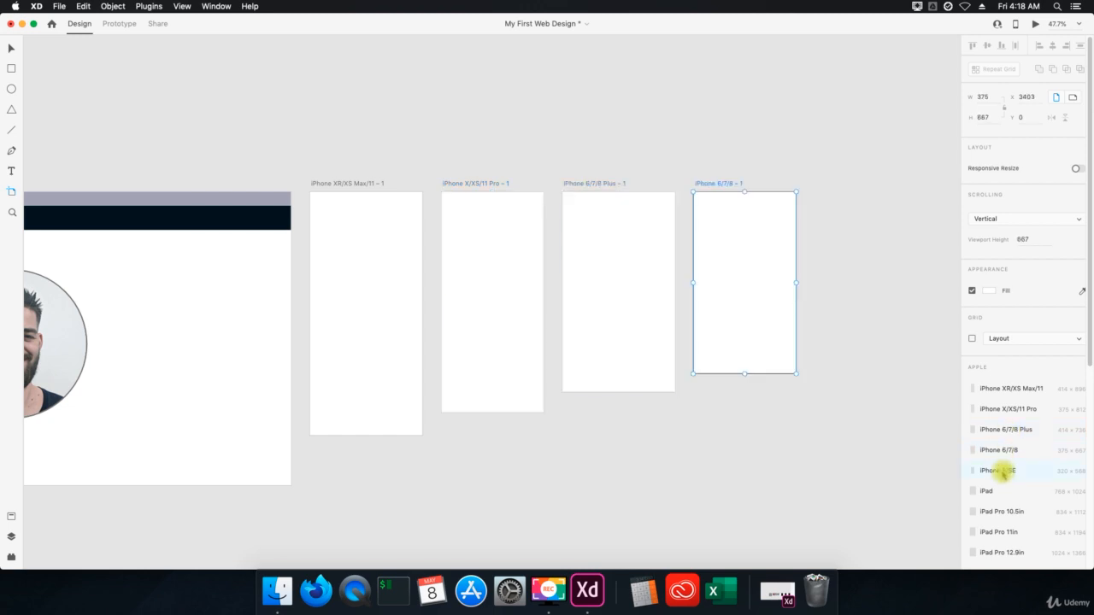
{"action": "left_click", "coordinate": [997, 470]}
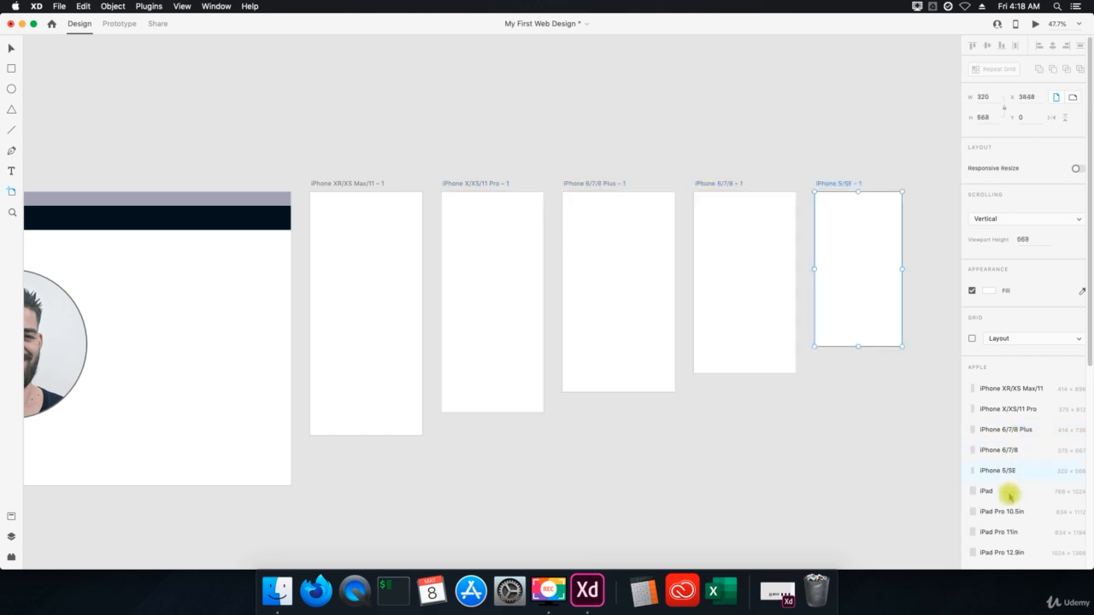
{"action": "mouse_move", "coordinate": [937, 488]}
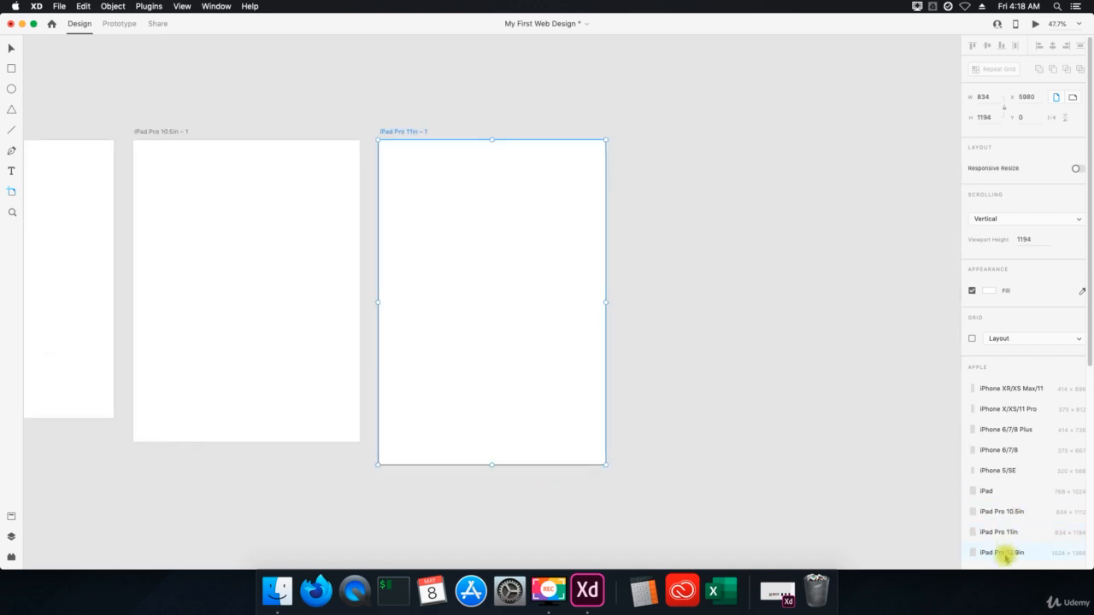
{"action": "left_click", "coordinate": [1005, 552]}
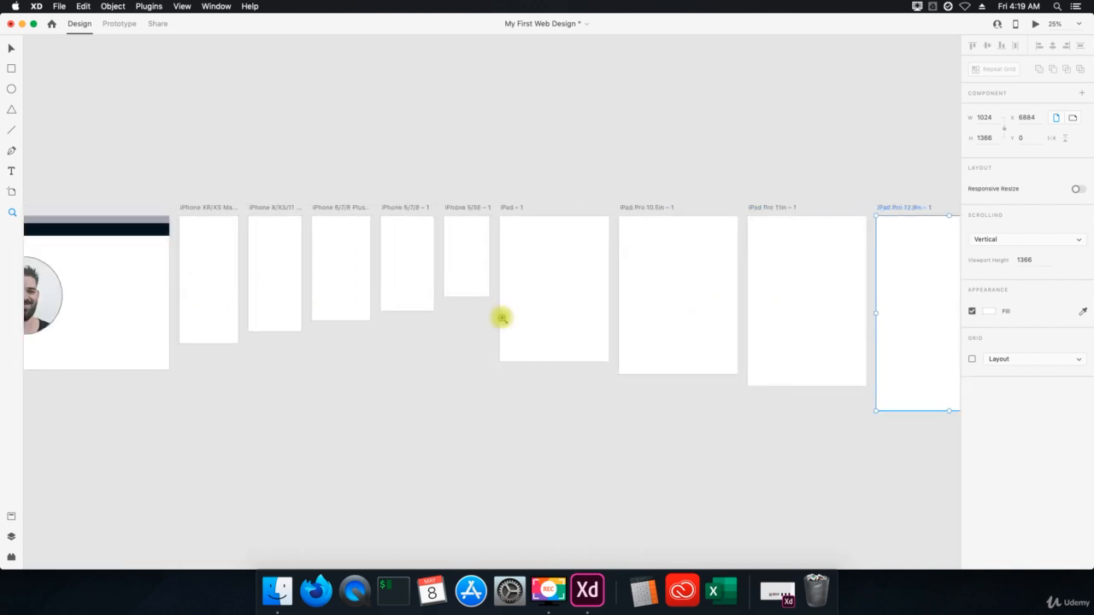
{"action": "mouse_move", "coordinate": [901, 274]}
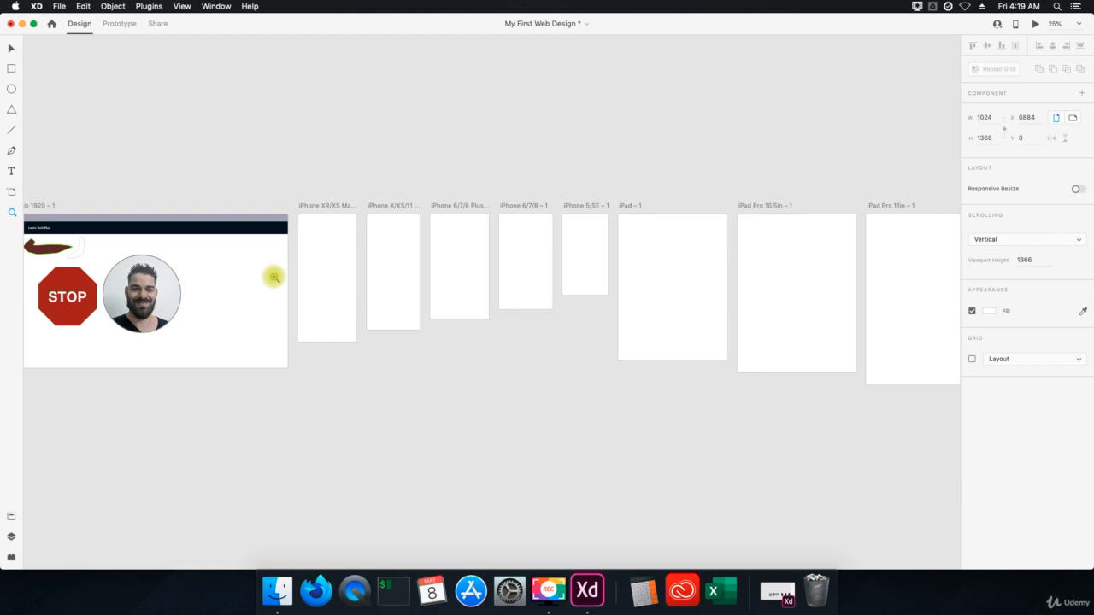
{"action": "mouse_move", "coordinate": [294, 284]}
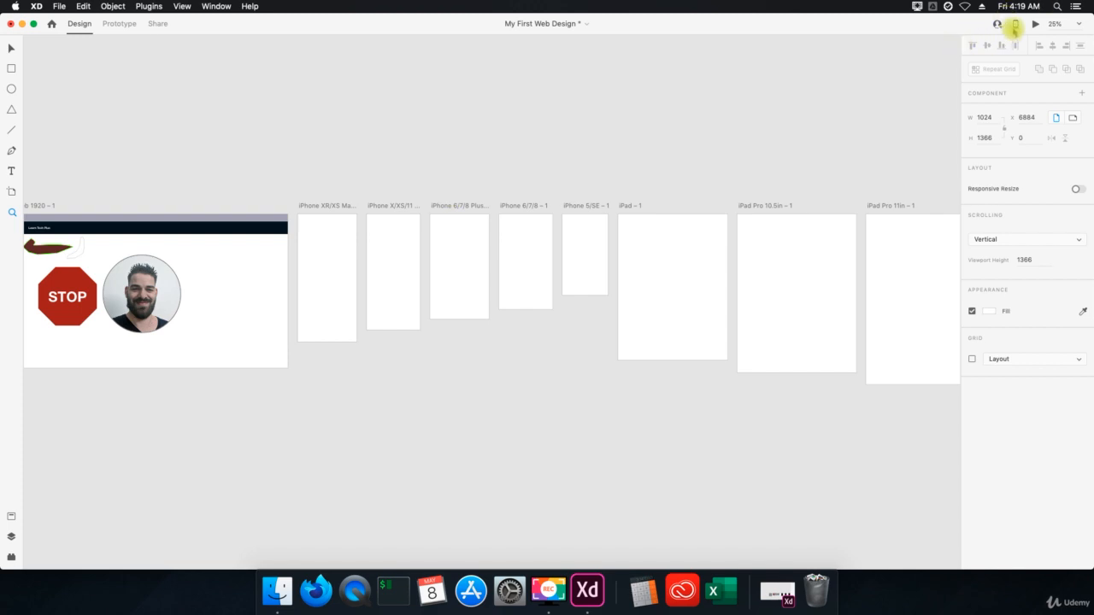
{"action": "mouse_move", "coordinate": [1015, 24]}
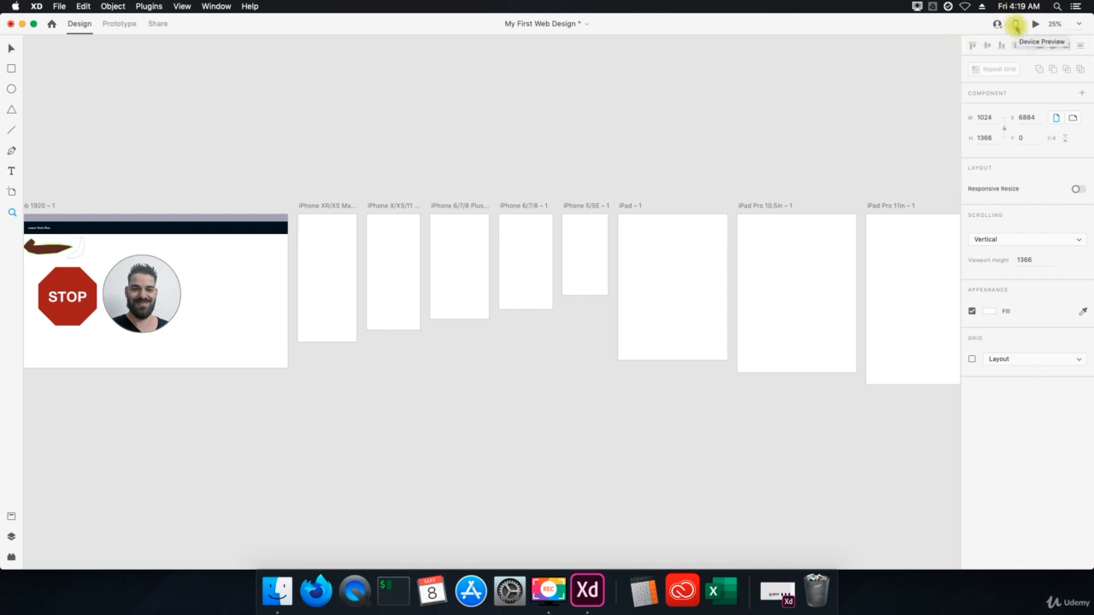
{"action": "left_click", "coordinate": [1019, 24]}
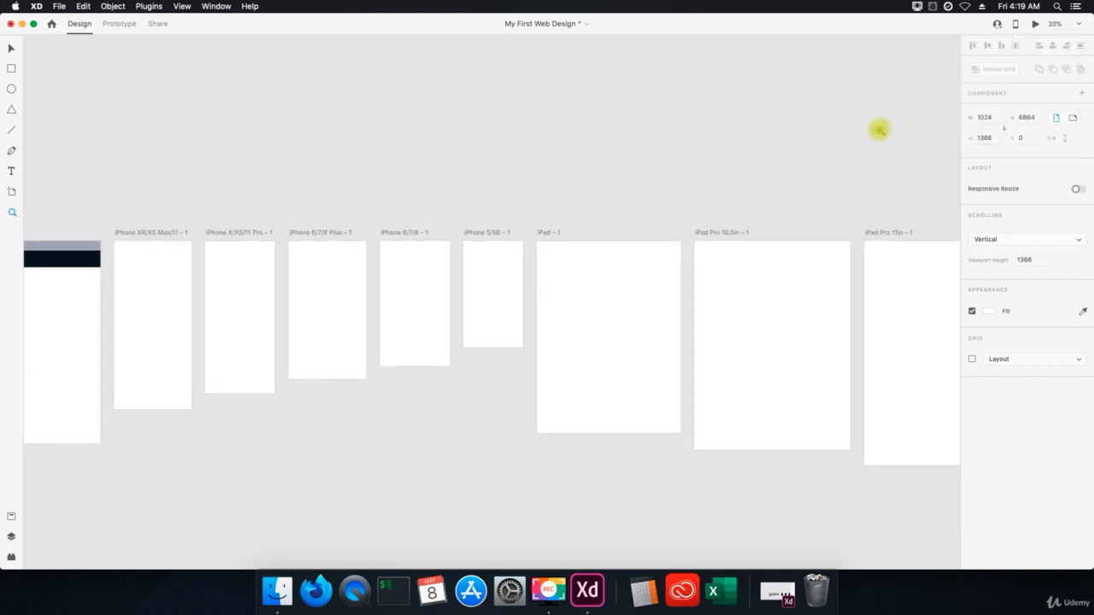
{"action": "mouse_move", "coordinate": [547, 253]}
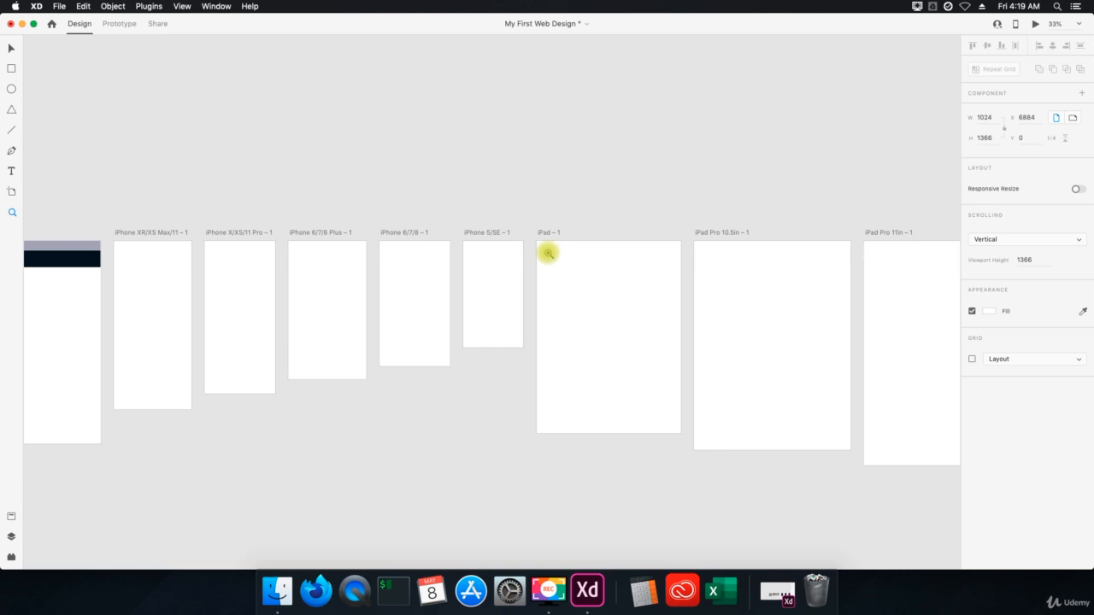
{"action": "mouse_move", "coordinate": [195, 286]}
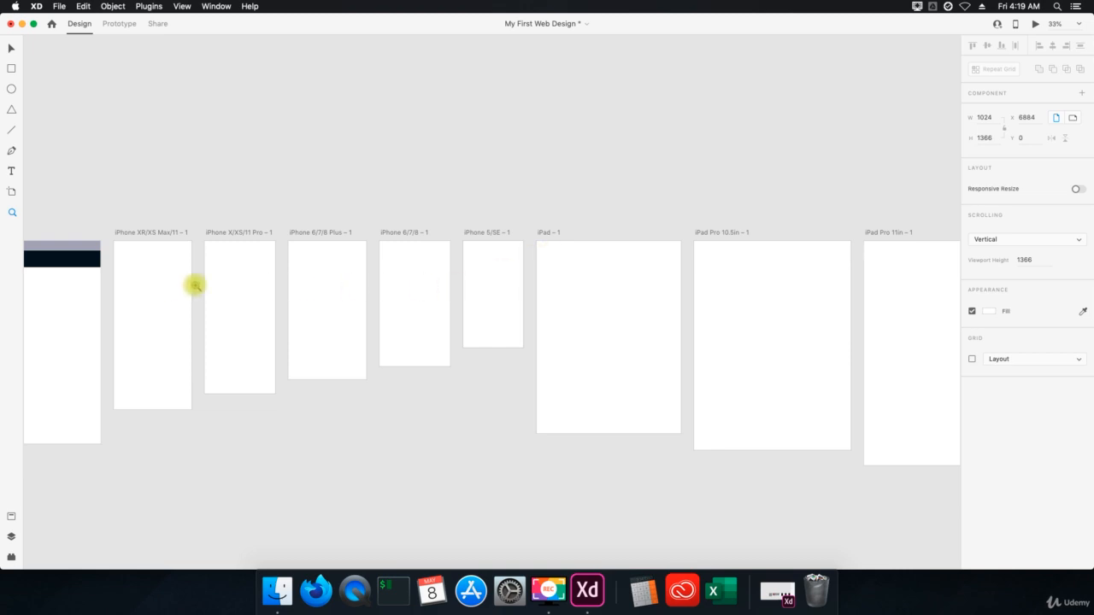
{"action": "mouse_move", "coordinate": [738, 183]}
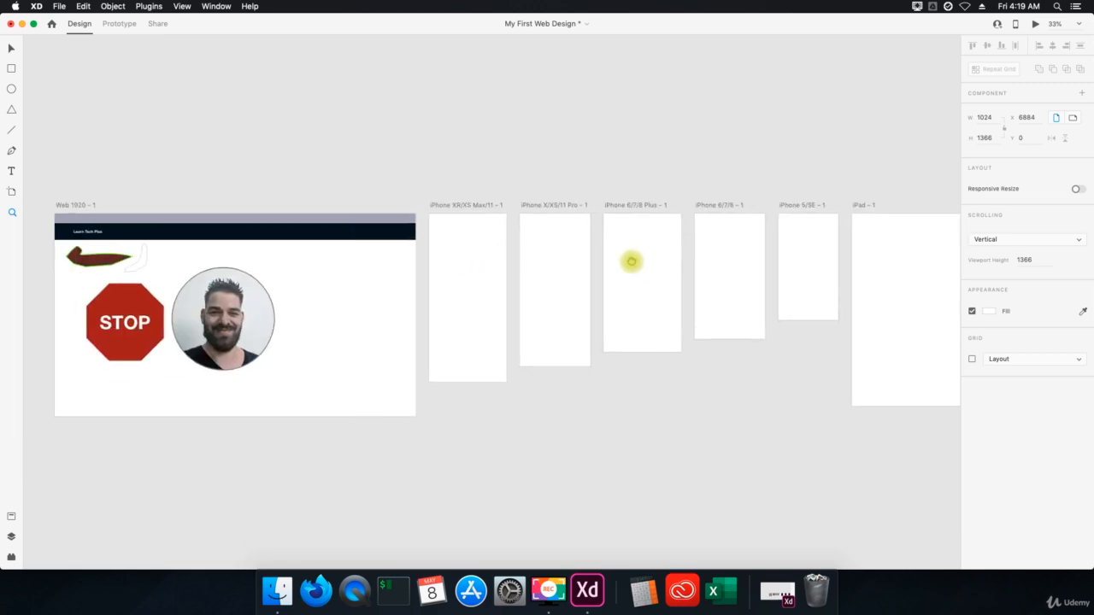
{"action": "scroll", "scroll_direction": "right", "scroll_amount": 3}
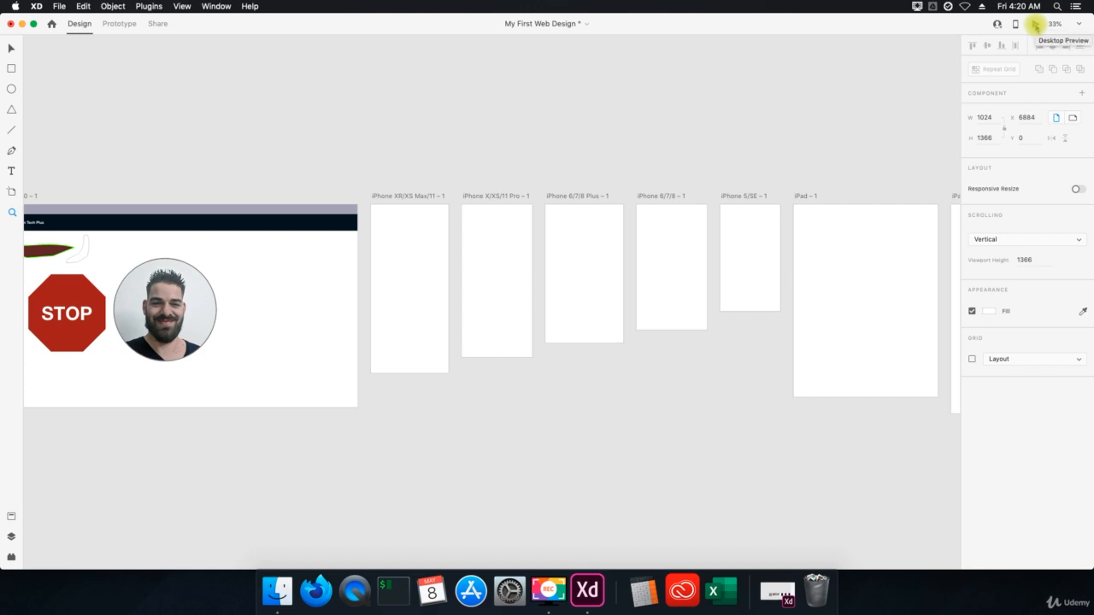
Preview the web design full-screen, then open a live preview of the iPhone XR/XS Max artboard
{"action": "left_click", "coordinate": [1036, 24]}
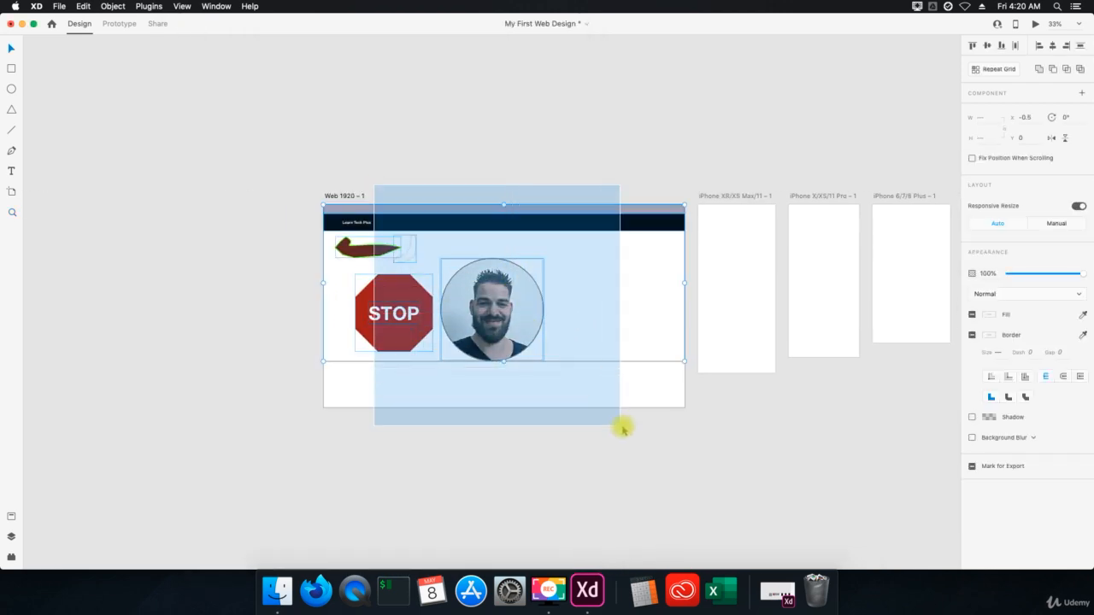
{"action": "left_click", "coordinate": [1016, 24]}
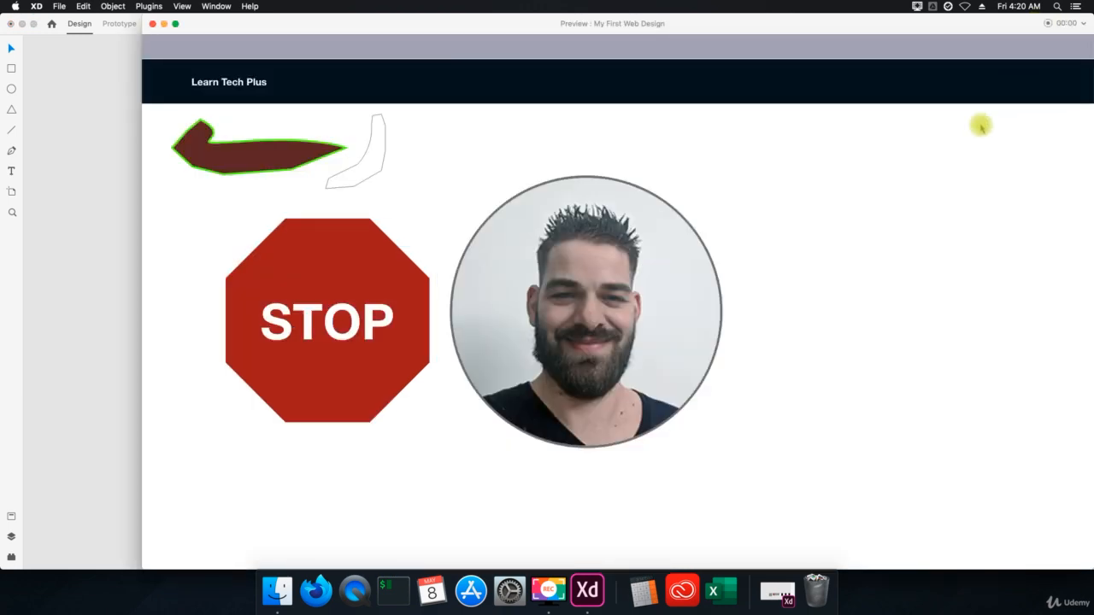
{"action": "mouse_move", "coordinate": [789, 31]}
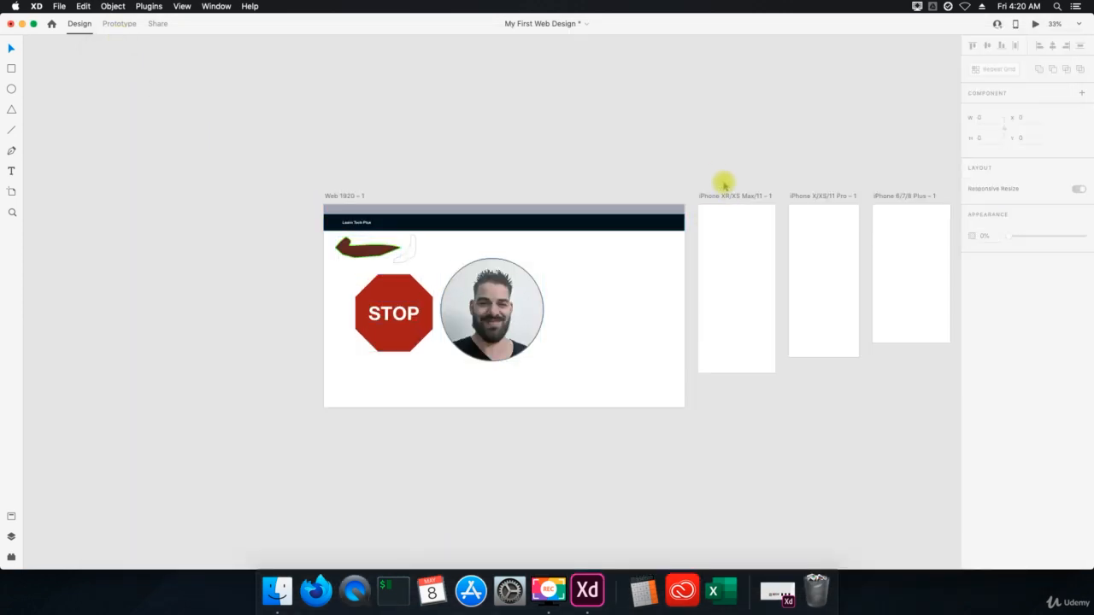
{"action": "left_click", "coordinate": [735, 287]}
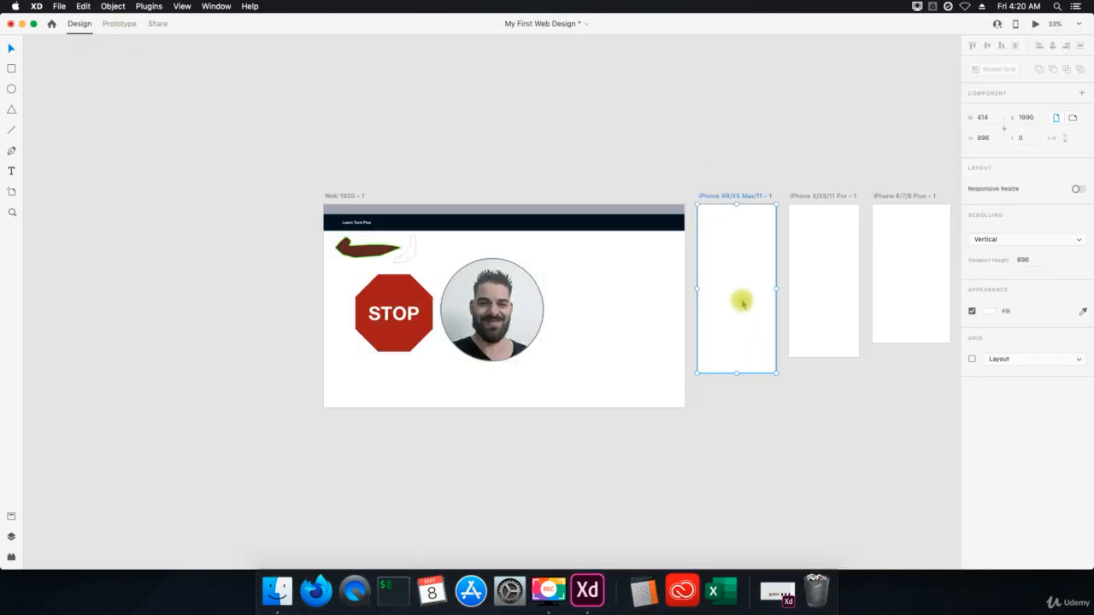
{"action": "left_click", "coordinate": [1036, 24]}
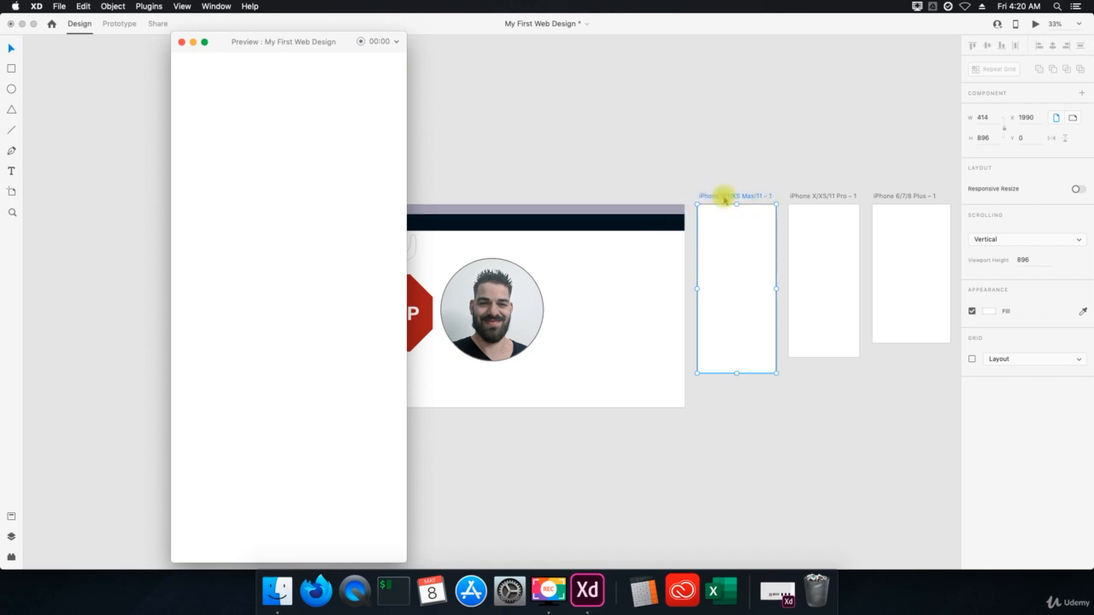
Close the preview and open a live preview of the second iPhone artboard
{"action": "left_click", "coordinate": [181, 41]}
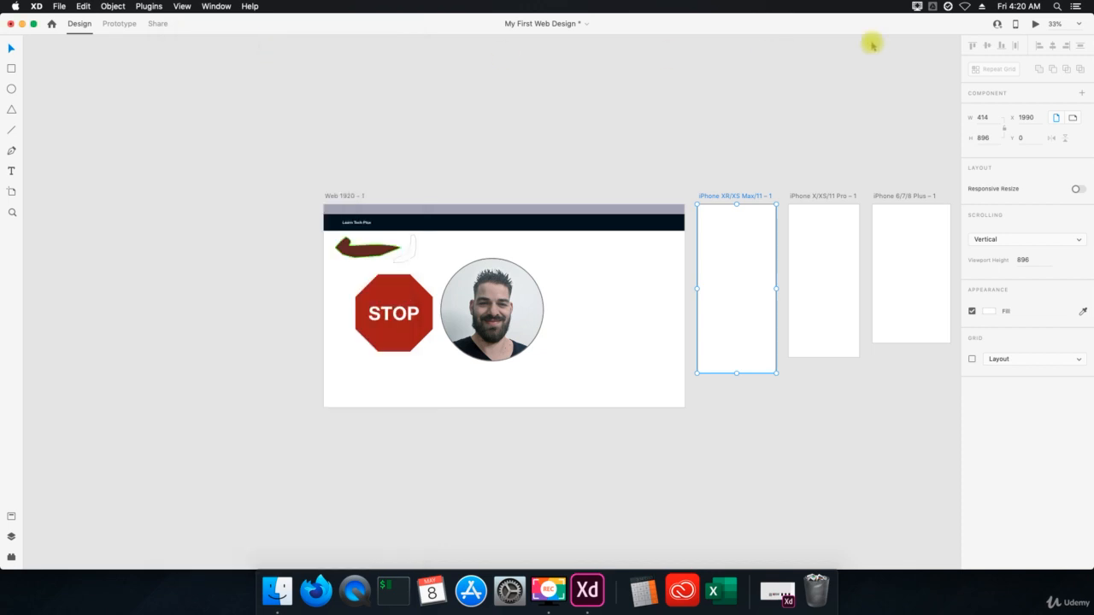
{"action": "left_click", "coordinate": [823, 282]}
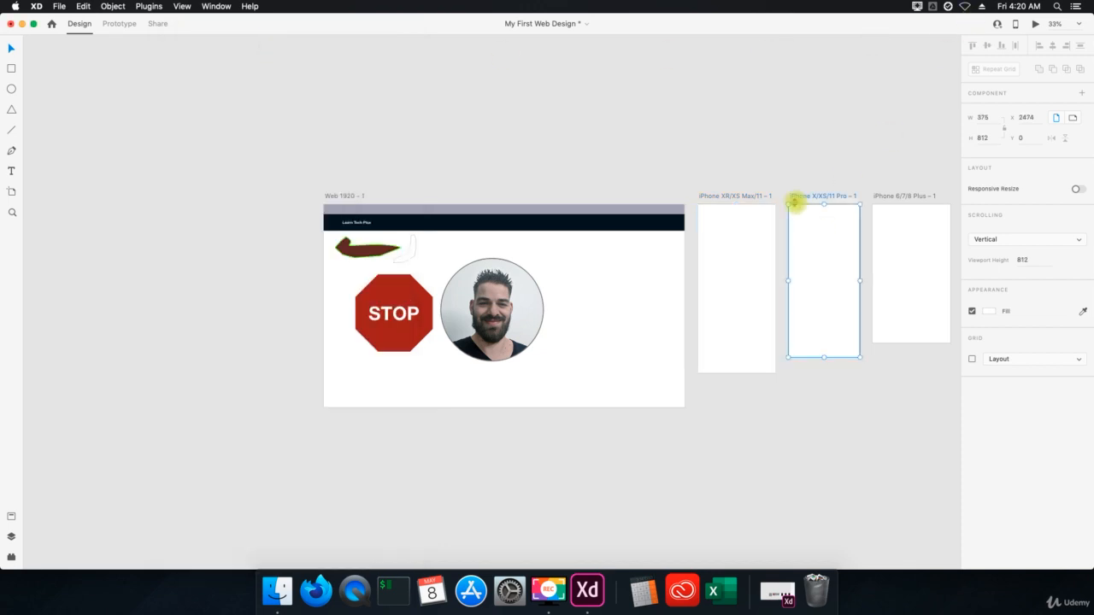
{"action": "mouse_move", "coordinate": [1034, 25]}
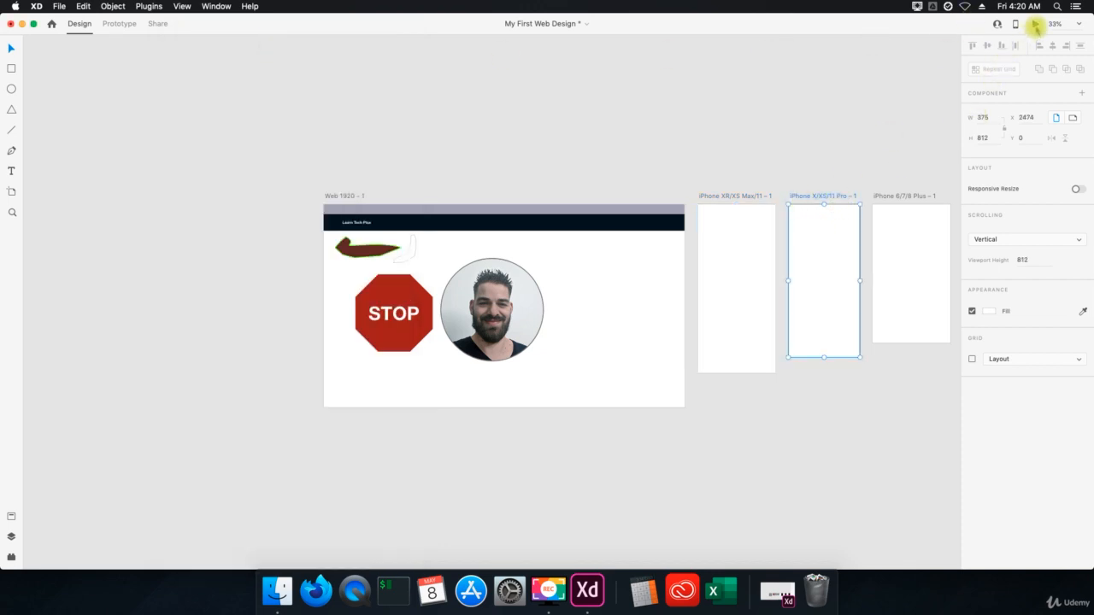
{"action": "left_click", "coordinate": [1035, 24]}
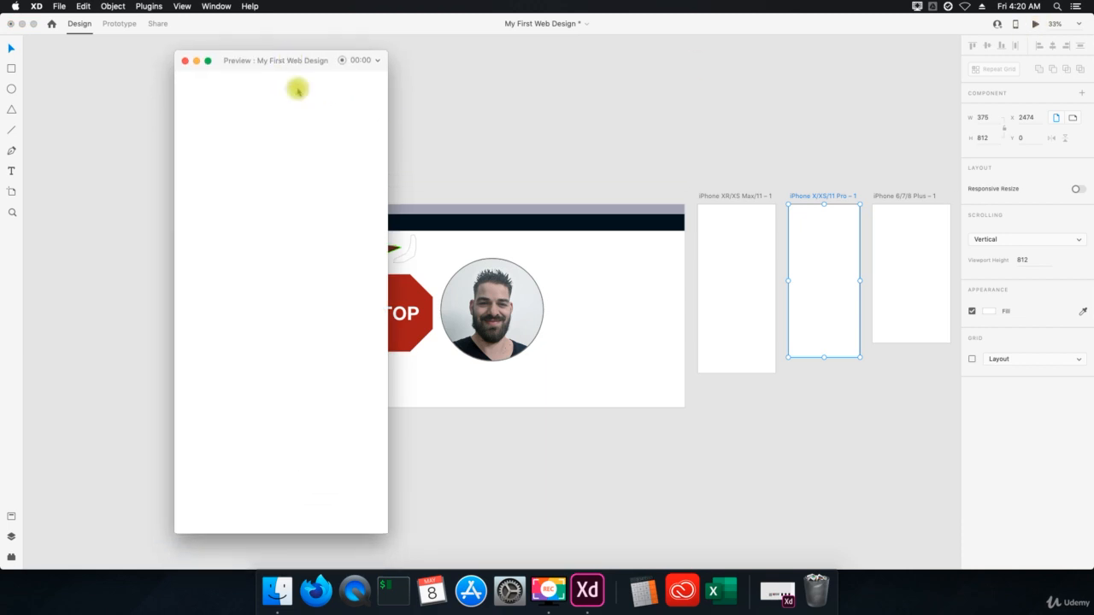
{"action": "mouse_move", "coordinate": [275, 140]}
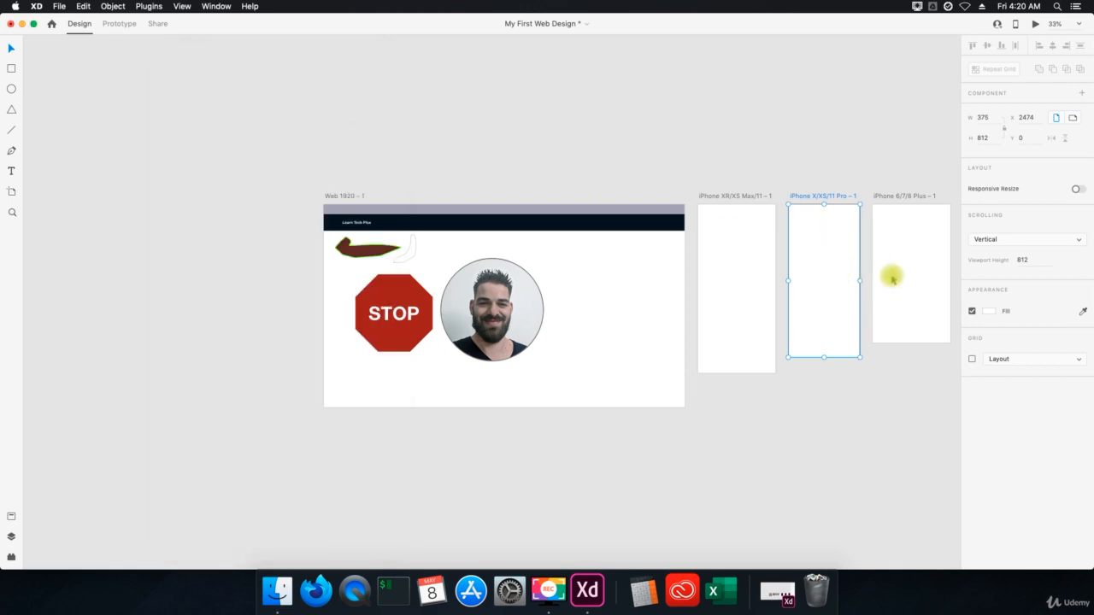
{"action": "mouse_move", "coordinate": [885, 333]}
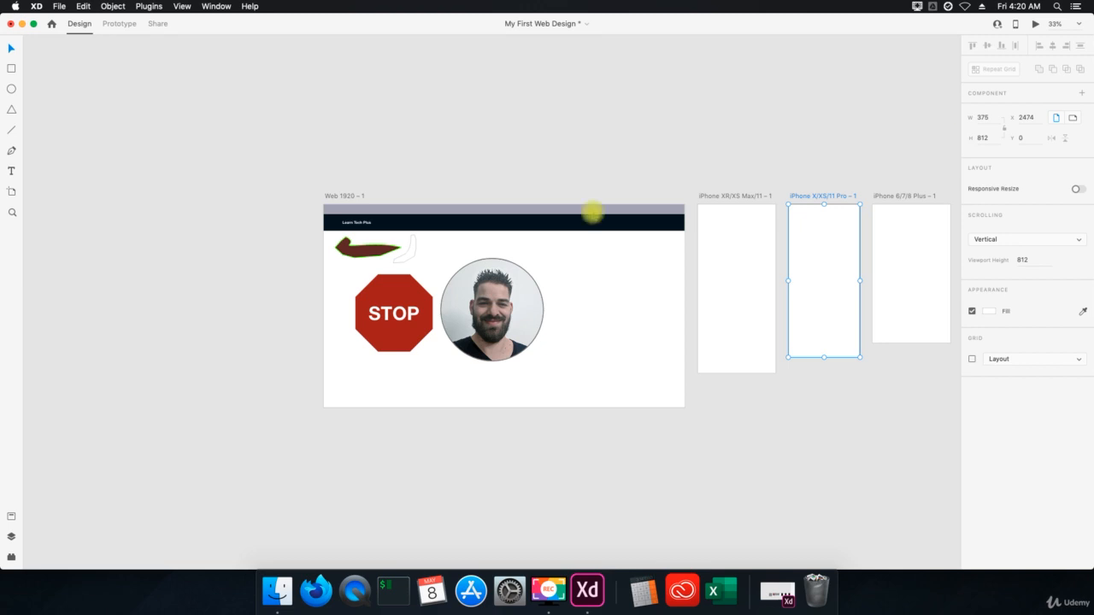
{"action": "mouse_move", "coordinate": [909, 311]}
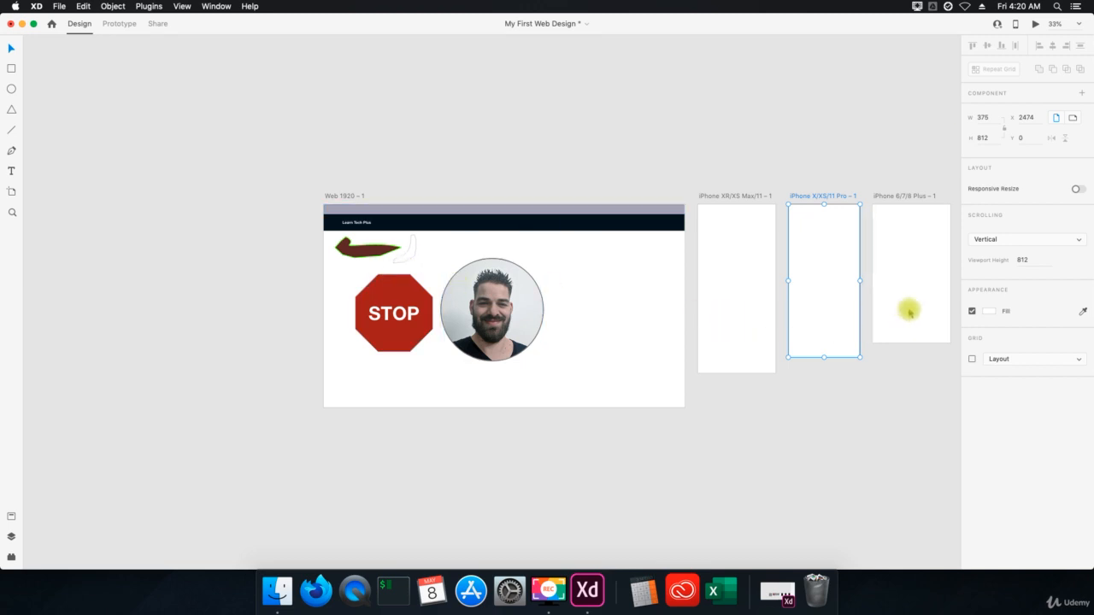
Select the third iPhone artboard and look through the device-size presets in the Property Inspector
{"action": "left_click", "coordinate": [909, 274]}
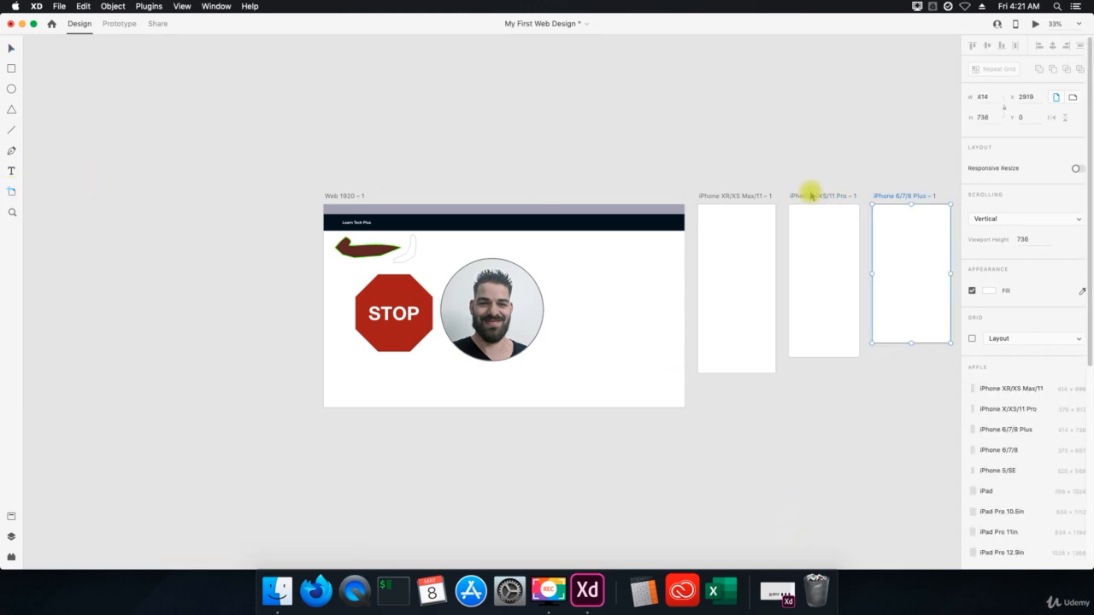
{"action": "scroll", "scroll_direction": "down", "scroll_amount": 3}
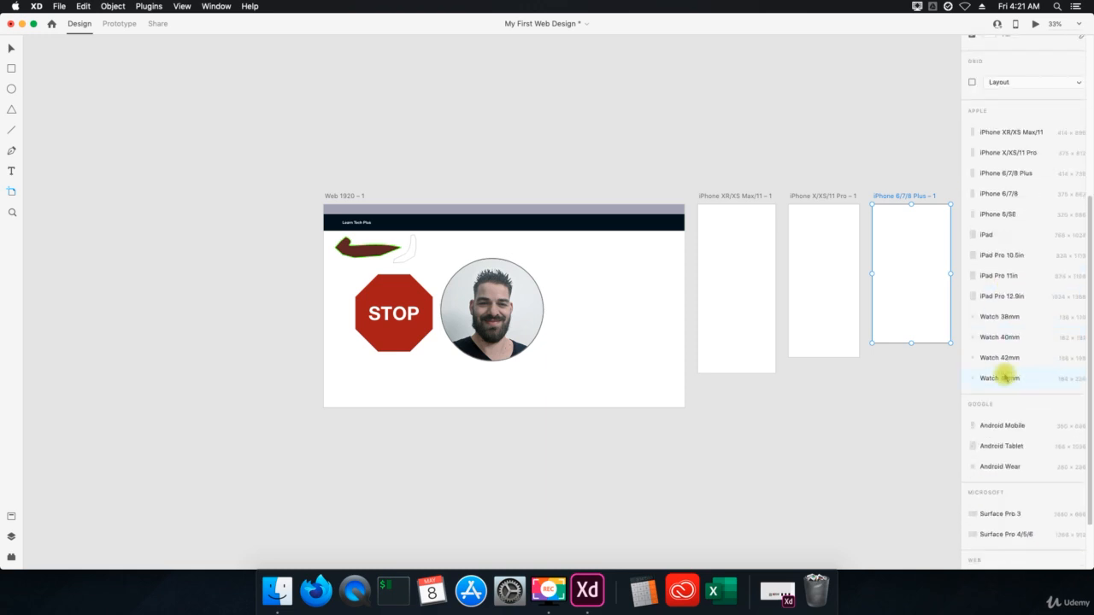
{"action": "scroll", "scroll_direction": "down", "scroll_amount": 3}
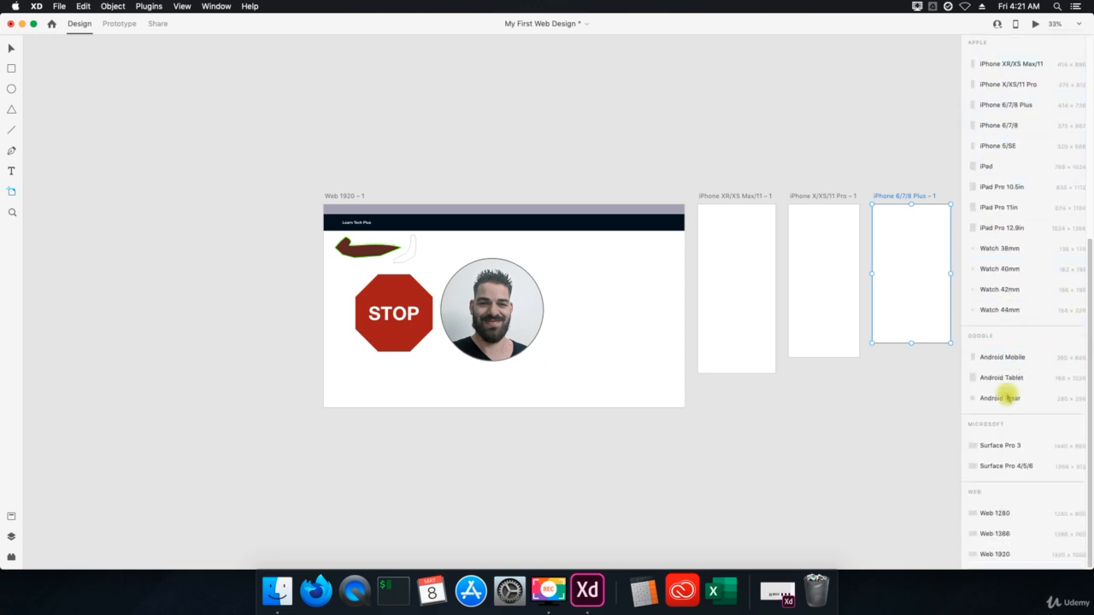
{"action": "mouse_move", "coordinate": [743, 369]}
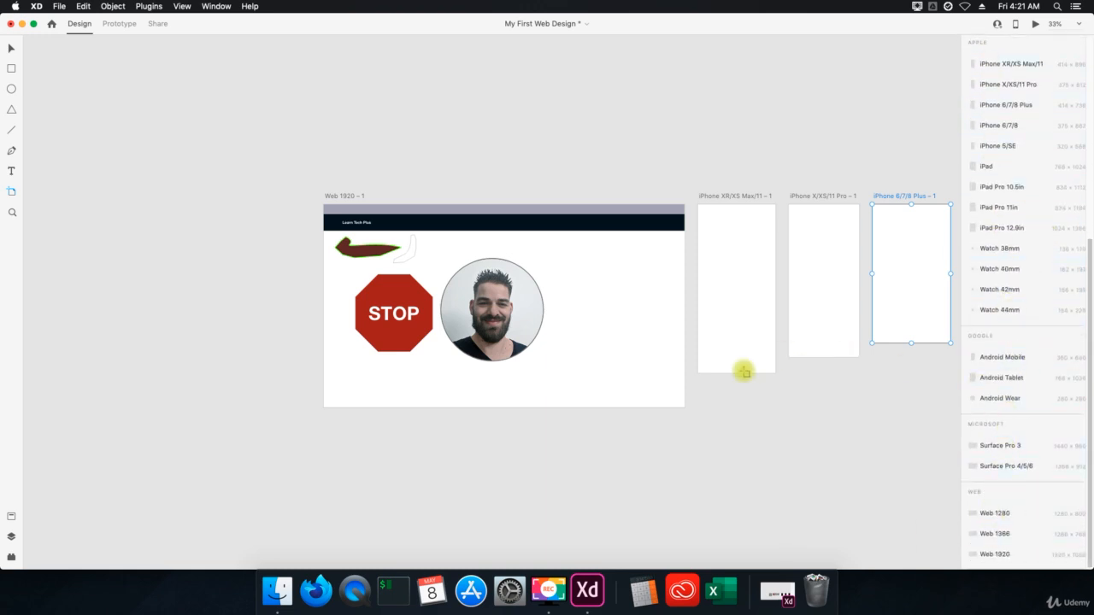
{"action": "mouse_move", "coordinate": [851, 434]}
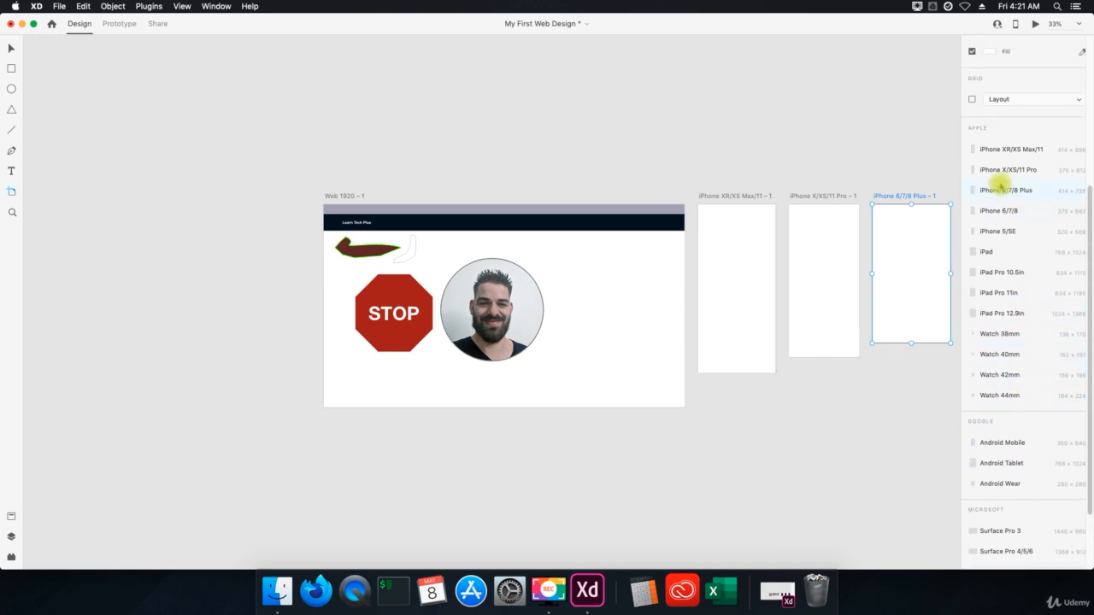
{"action": "scroll", "scroll_direction": "down", "scroll_amount": 3}
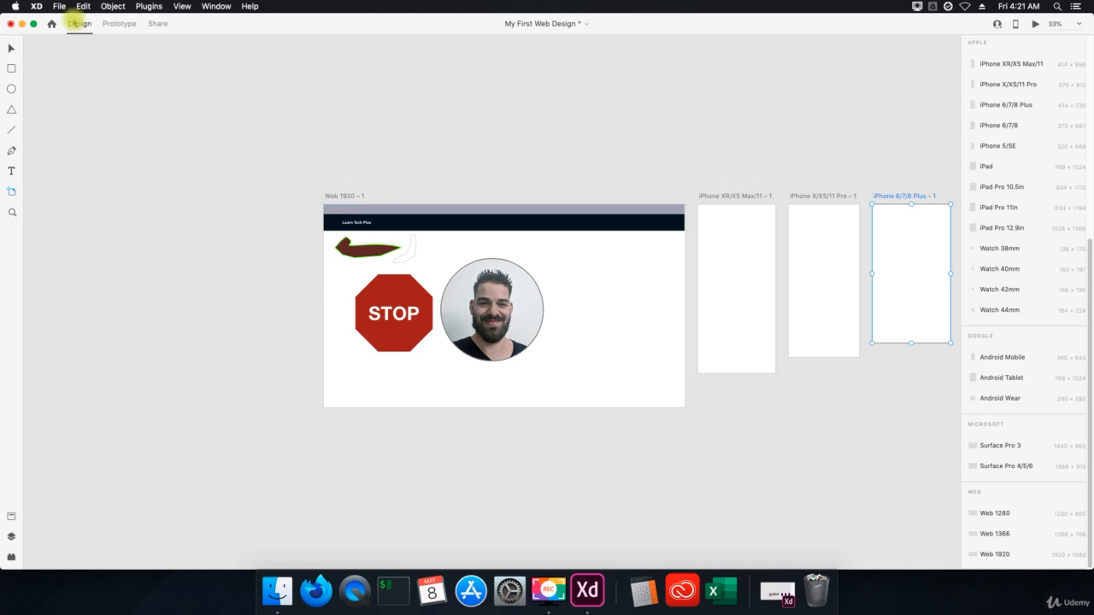
Save the design file via File > Save
{"action": "left_click", "coordinate": [58, 7]}
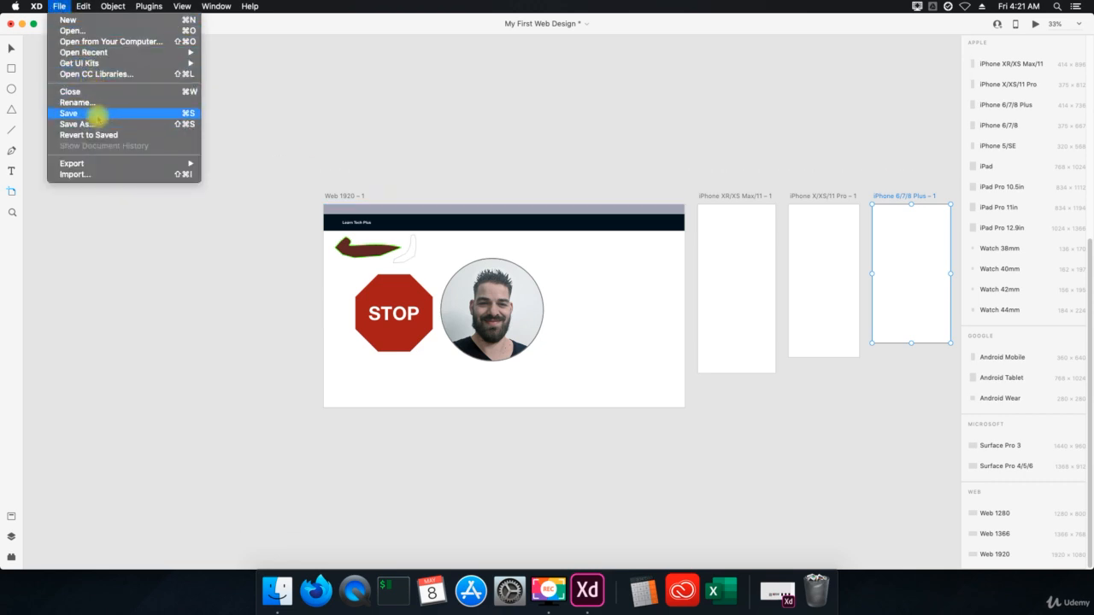
{"action": "left_click", "coordinate": [69, 113]}
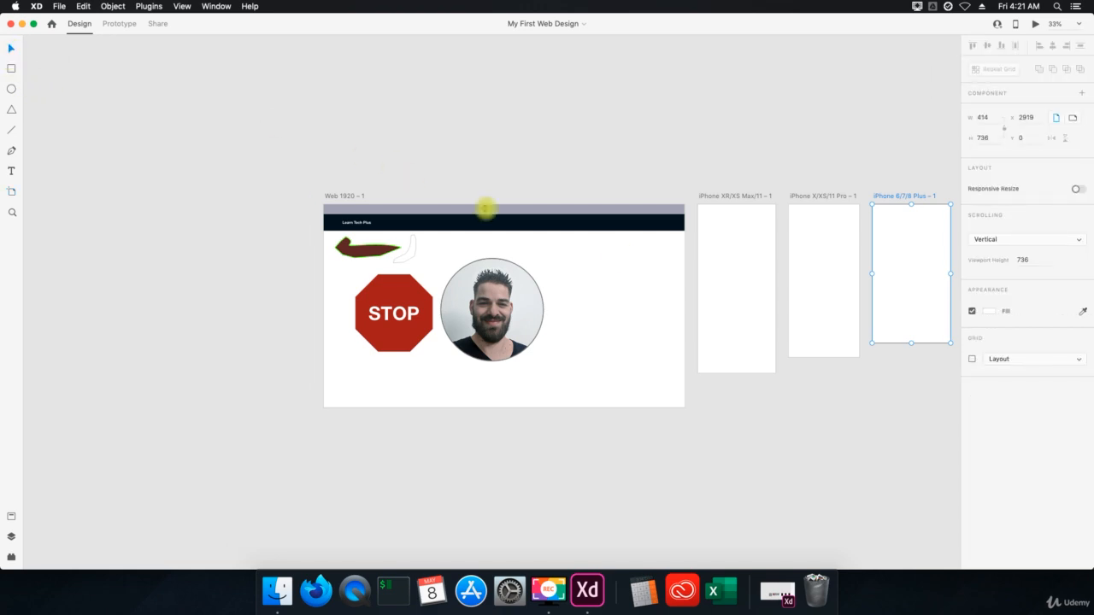
{"action": "left_click", "coordinate": [824, 282]}
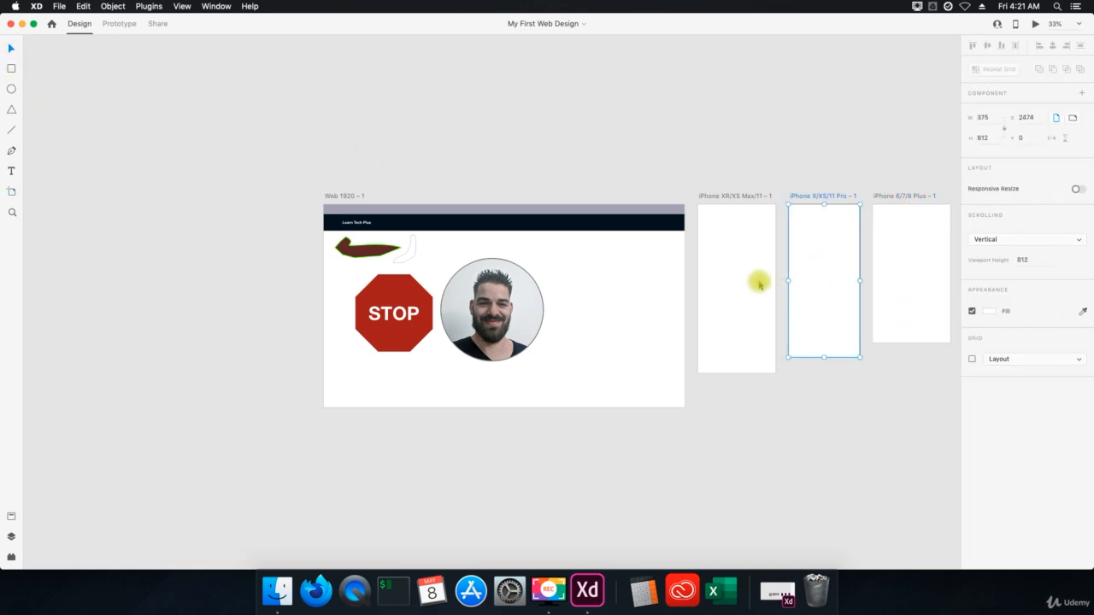
{"action": "left_click", "coordinate": [735, 282]}
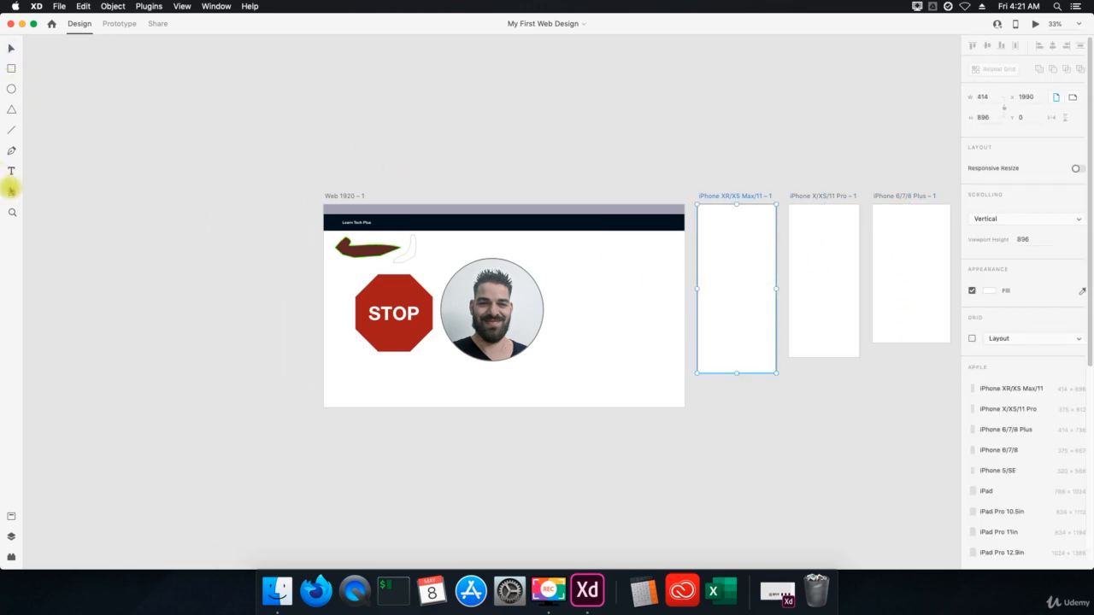
{"action": "scroll", "scroll_direction": "down", "scroll_amount": 3}
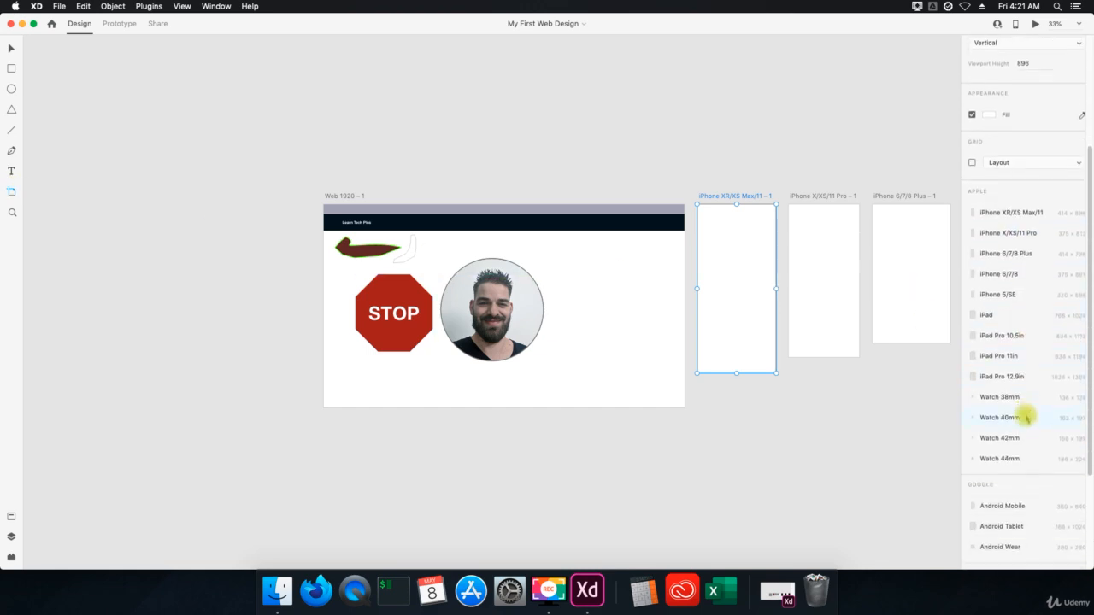
{"action": "scroll", "scroll_direction": "down", "scroll_amount": 3}
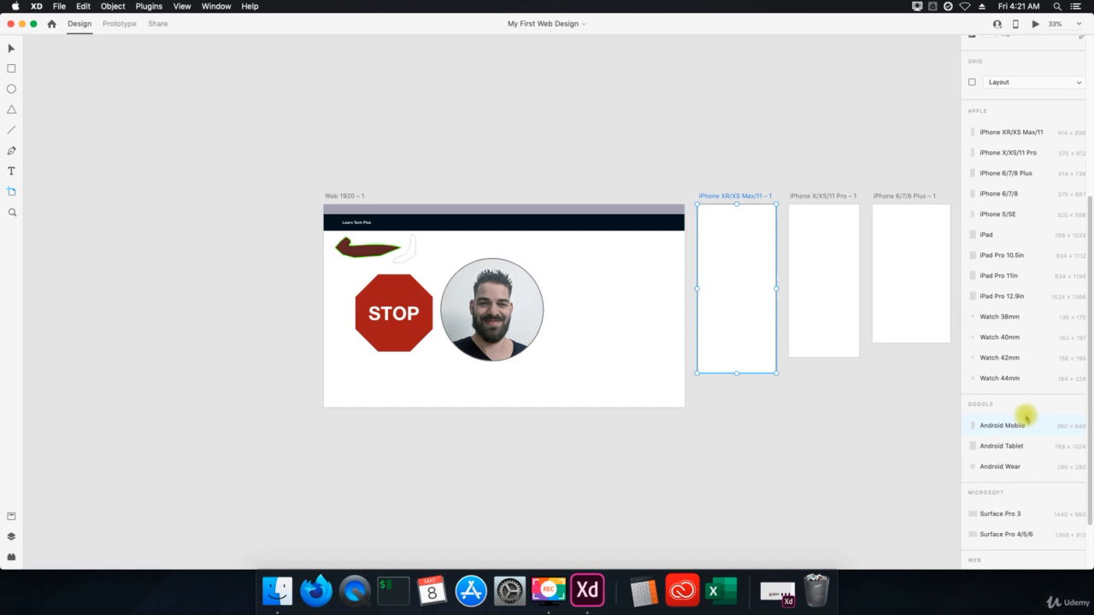
{"action": "scroll", "scroll_direction": "down", "scroll_amount": 3}
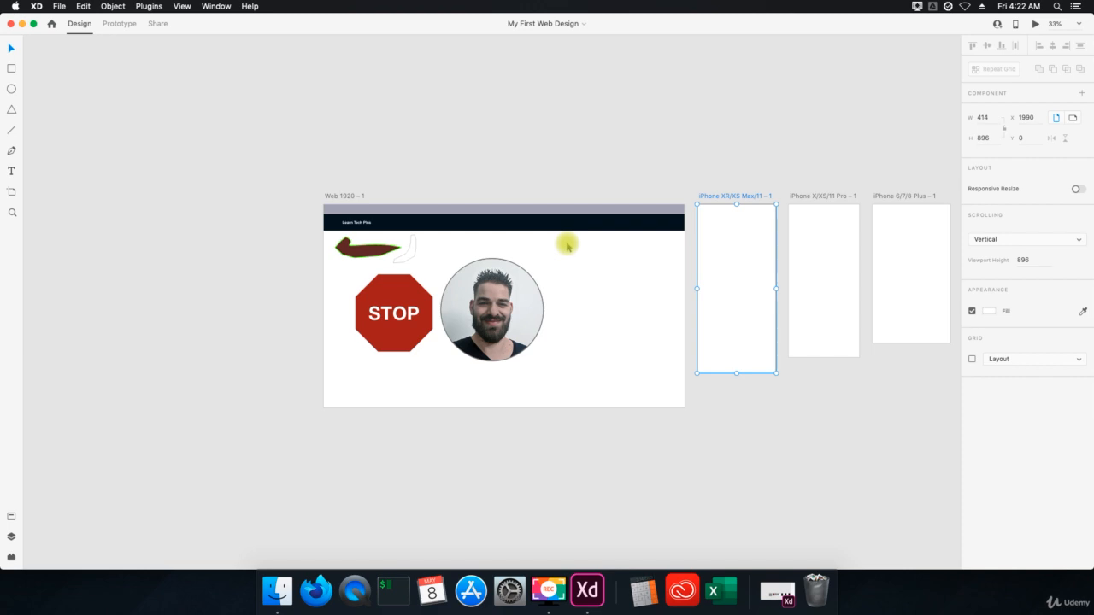
{"action": "mouse_move", "coordinate": [776, 335]}
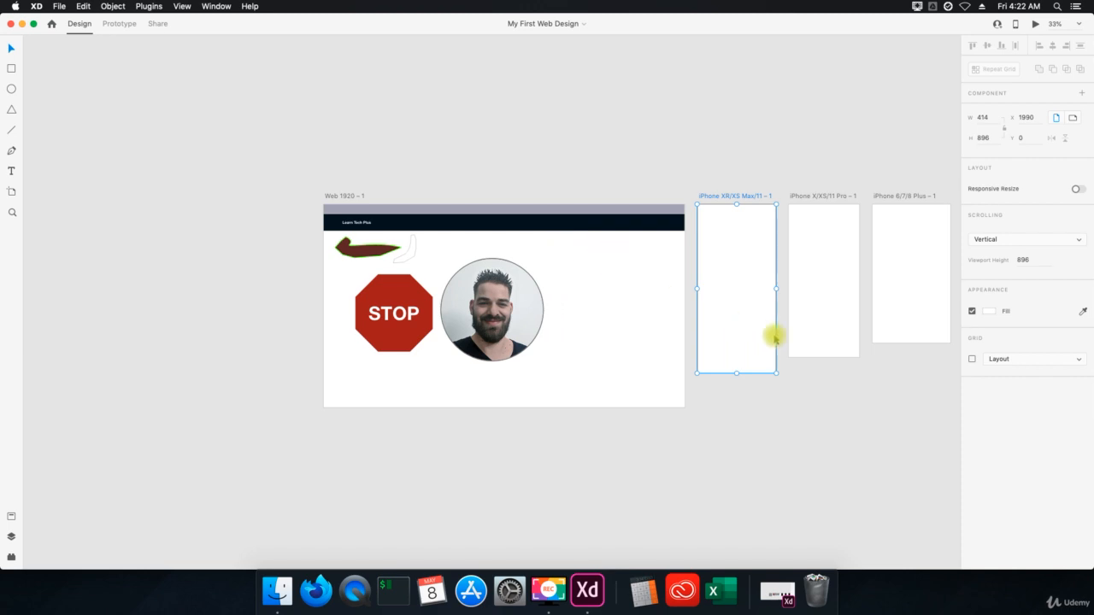
{"action": "mouse_move", "coordinate": [814, 341]}
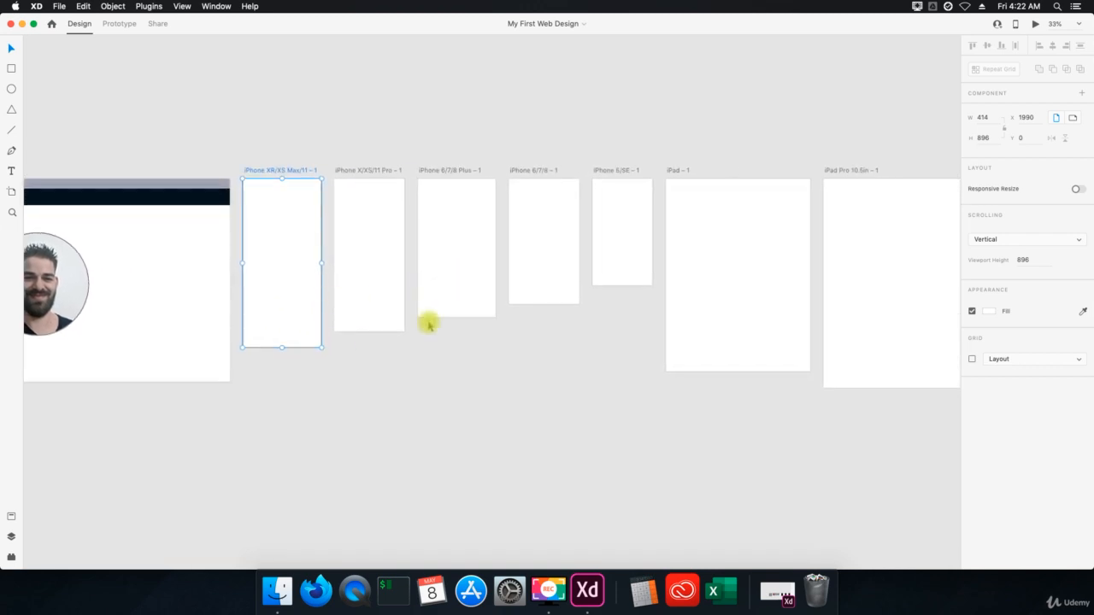
Add more iPhone and iPad artboards to the row and scroll across to view them
{"action": "left_click", "coordinate": [455, 248]}
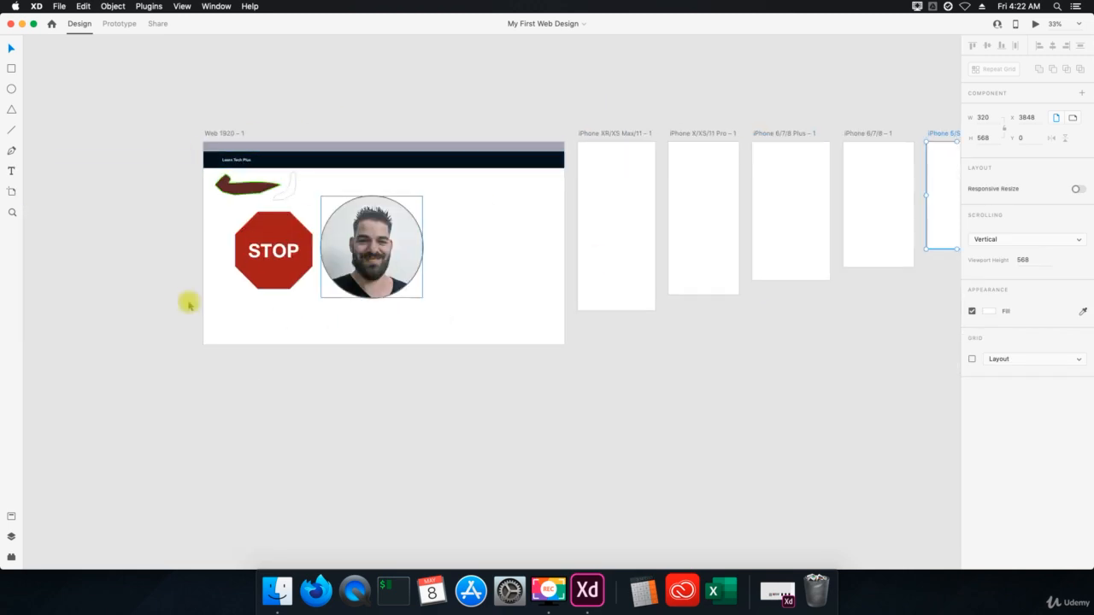
{"action": "scroll", "scroll_direction": "right", "scroll_amount": 3}
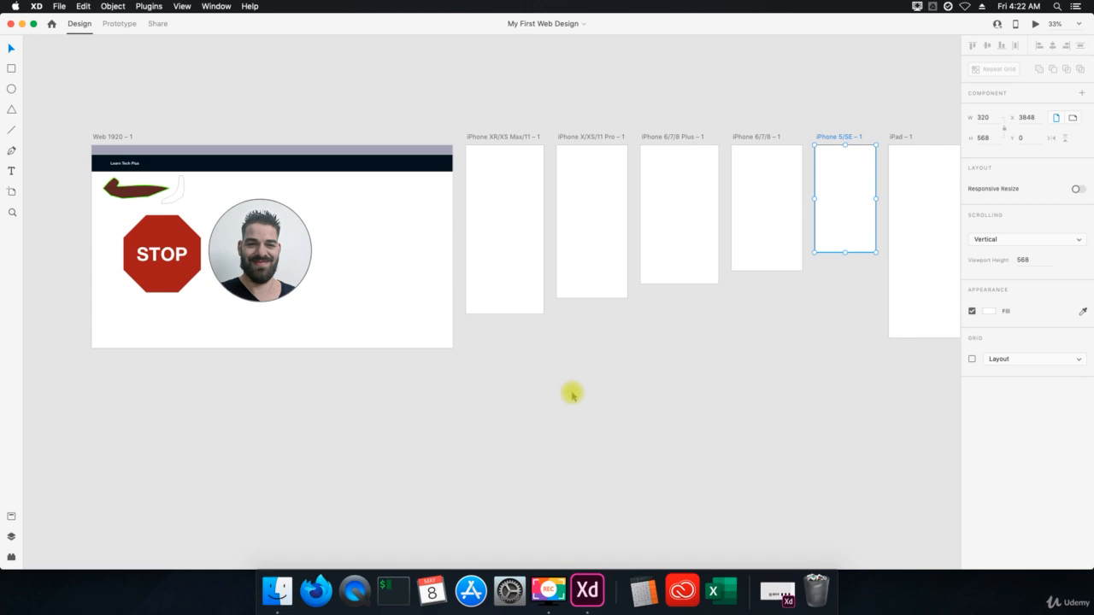
{"action": "mouse_move", "coordinate": [648, 419]}
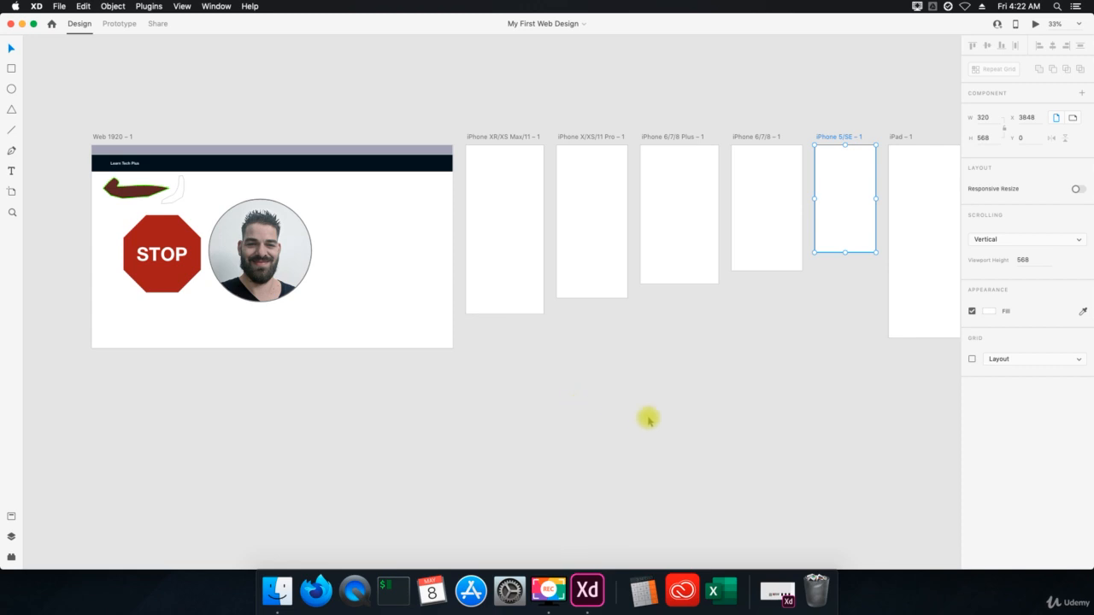
{"action": "mouse_move", "coordinate": [645, 399]}
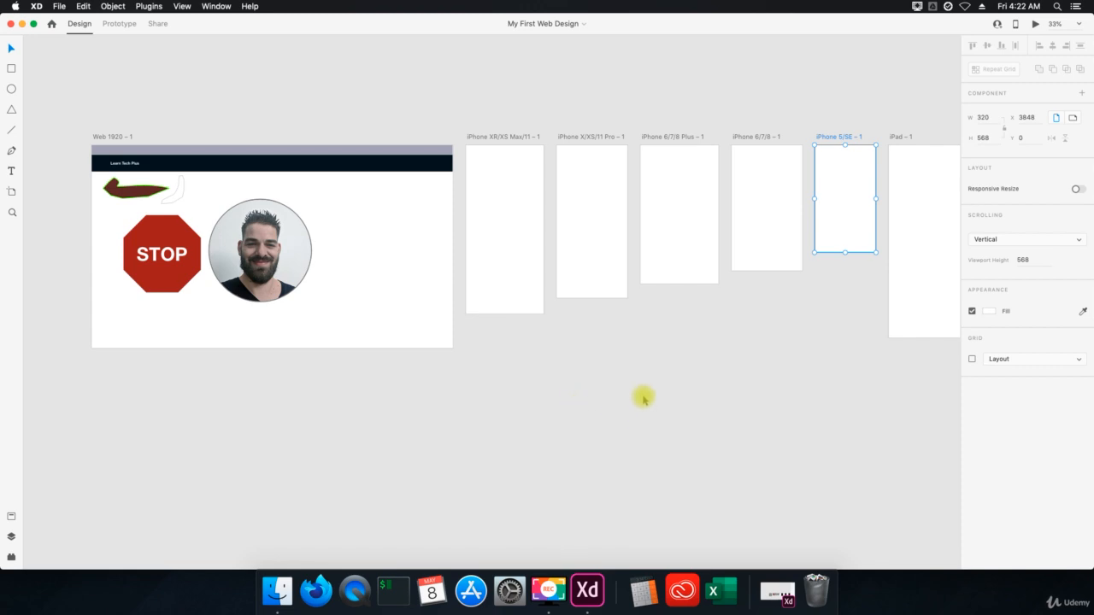
{"action": "mouse_move", "coordinate": [632, 419]}
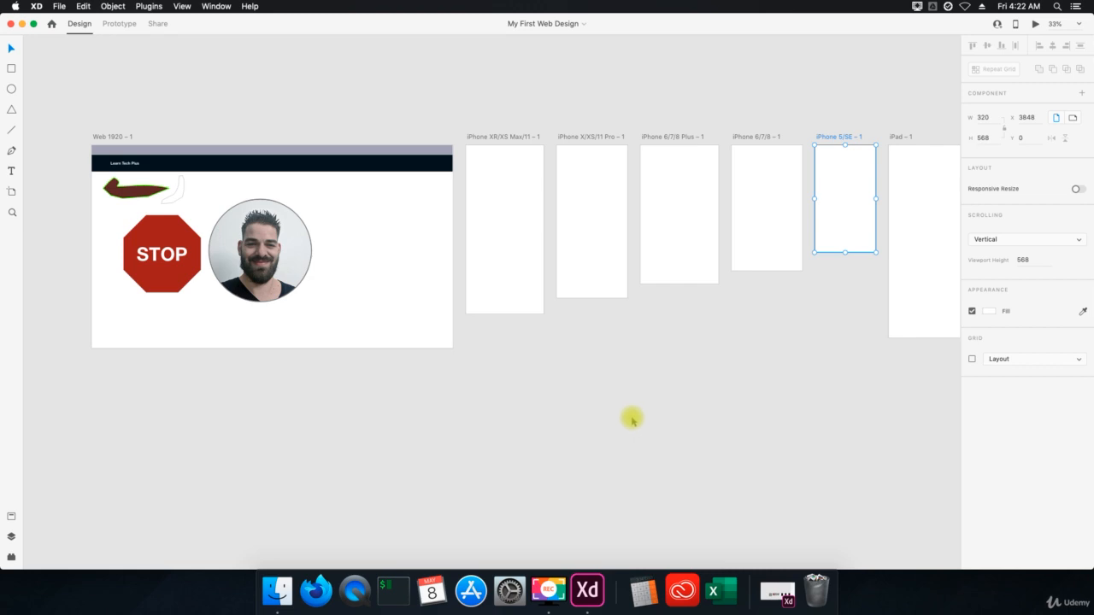
{"action": "mouse_move", "coordinate": [612, 387]}
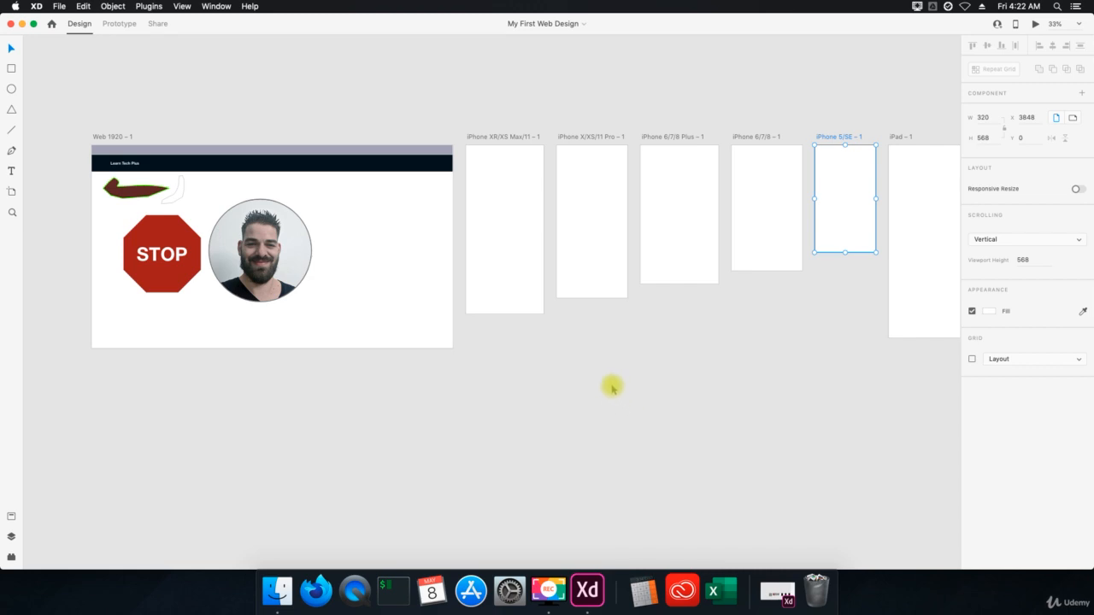